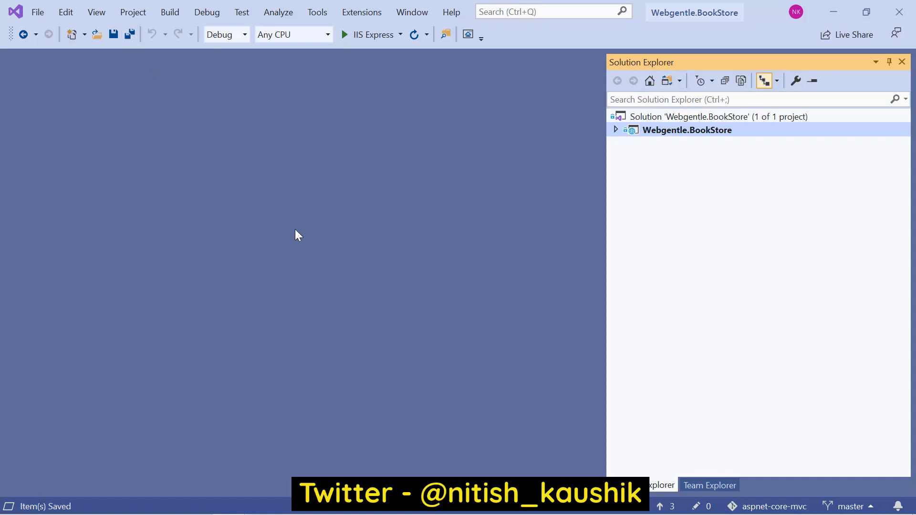
pyautogui.moveTo(527, 234)
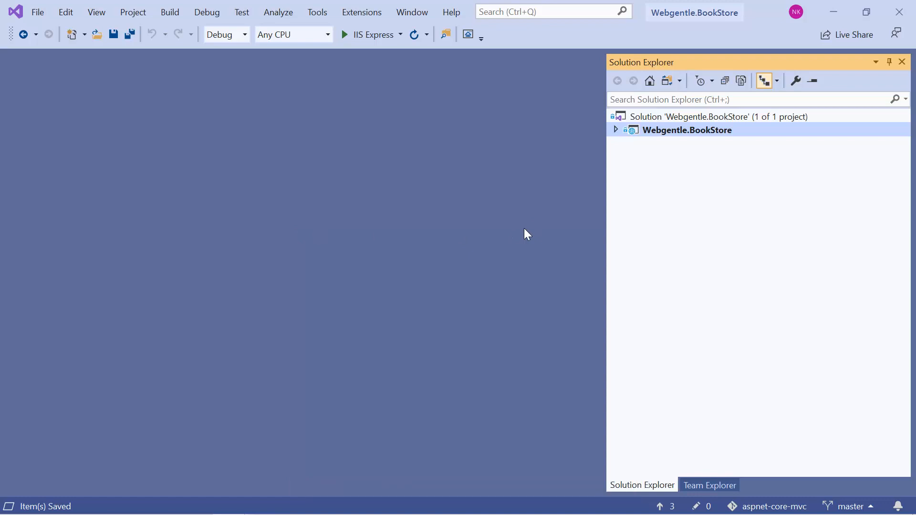
# - Expand the Webgentle.BookStore project and its Models folder
pyautogui.click(615, 129)
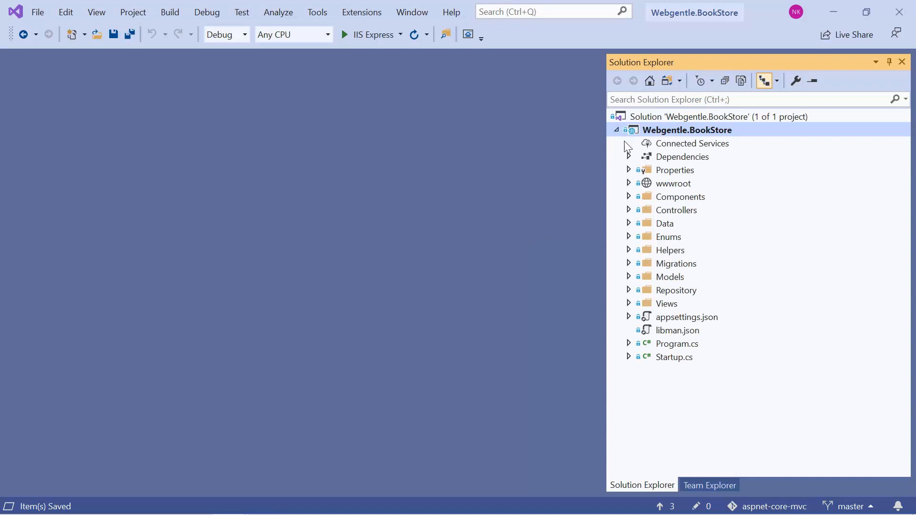
pyautogui.click(629, 276)
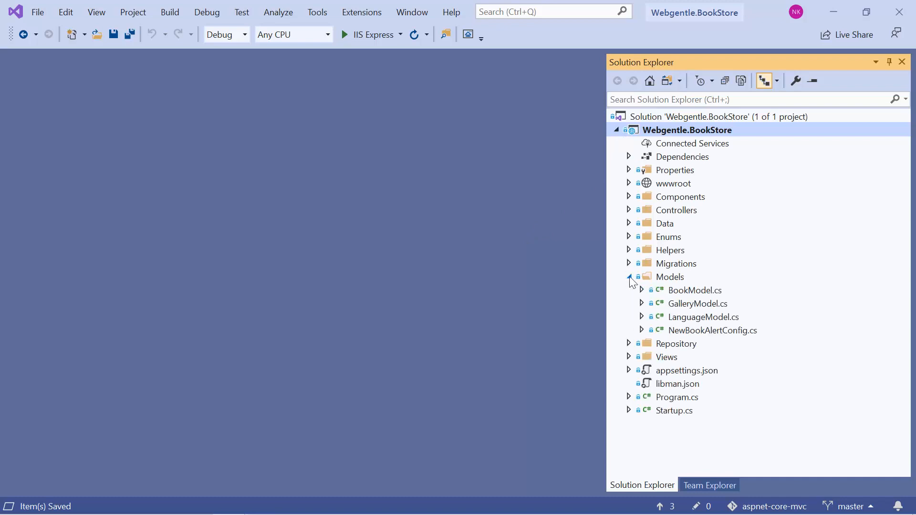
# - Add a new class named SignUpUserModel to the Models folder
pyautogui.rightClick(670, 277)
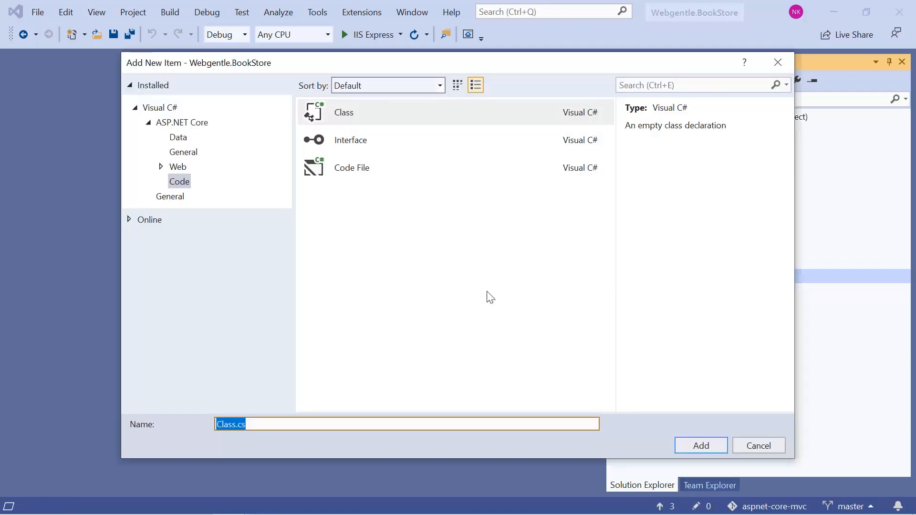
pyautogui.write('SignUpUserModel')
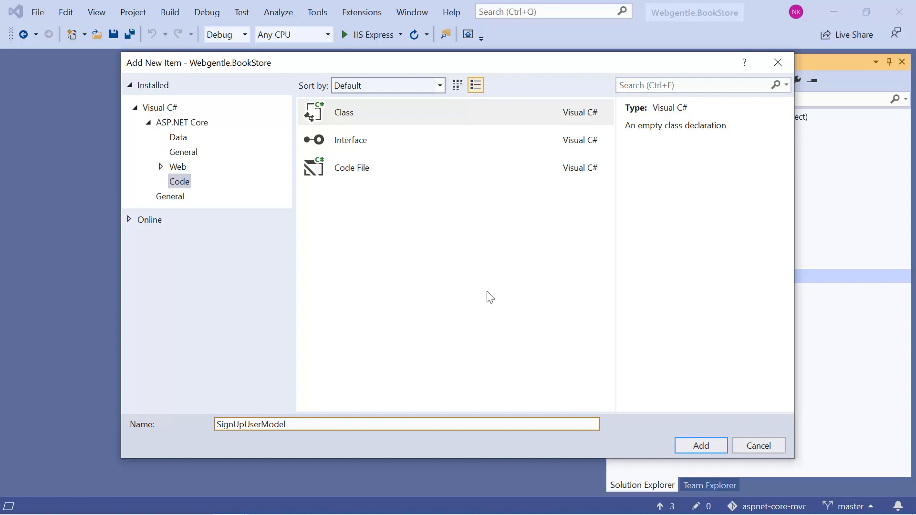
pyautogui.click(700, 445)
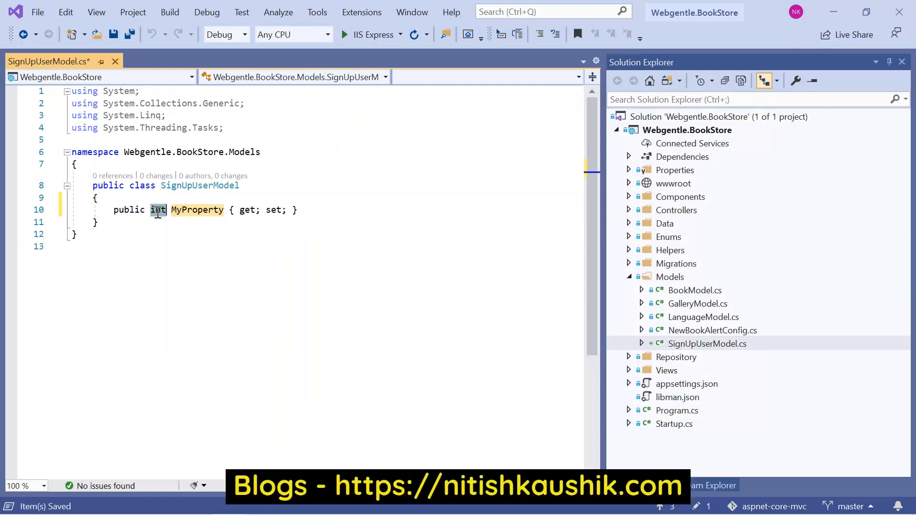
# - Replace the placeholder with a string Email property and add a string Password property
pyautogui.write('string')
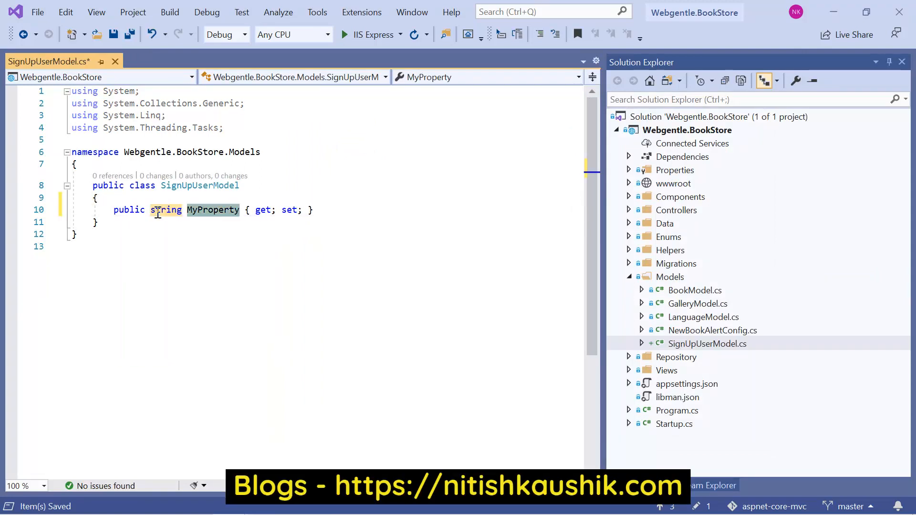
pyautogui.write('Email')
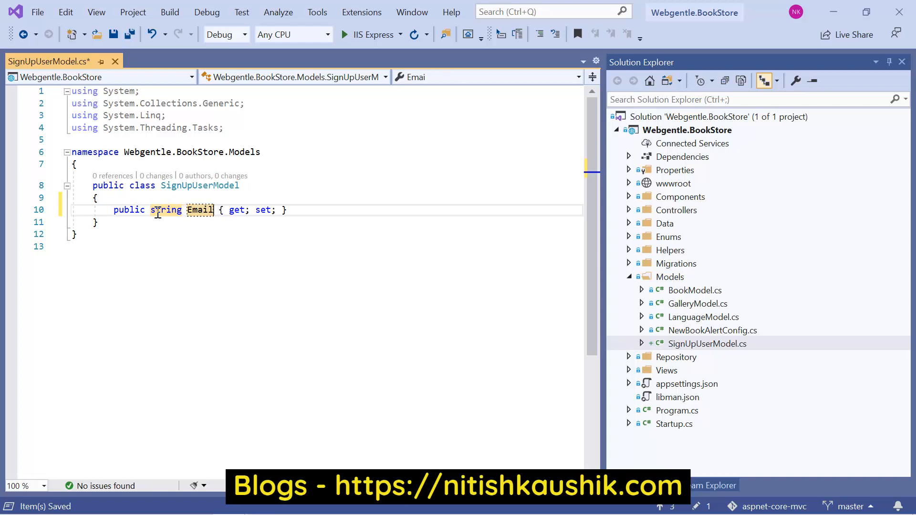
pyautogui.press('enter')
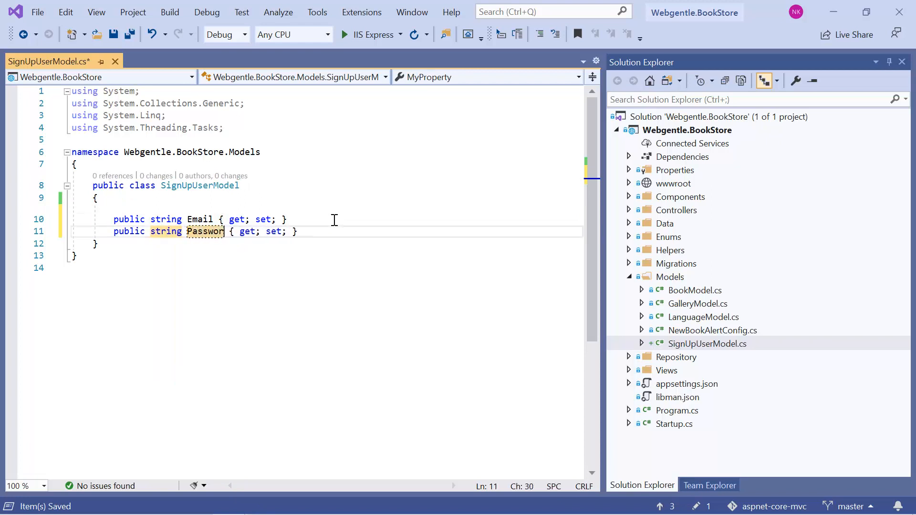
pyautogui.write('d')
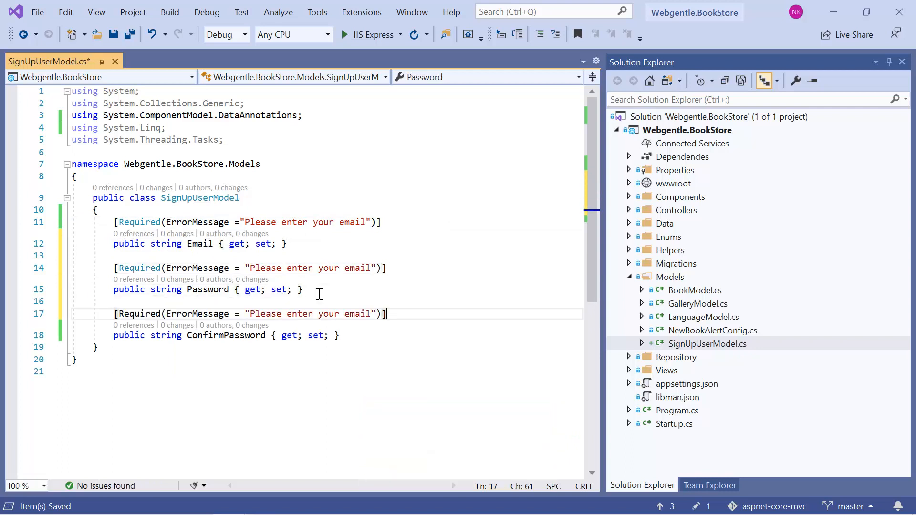
# - Add Required messages and Display names 'Email address', 'Password', 'Confirm Password' to the properties
pyautogui.write('a s password')
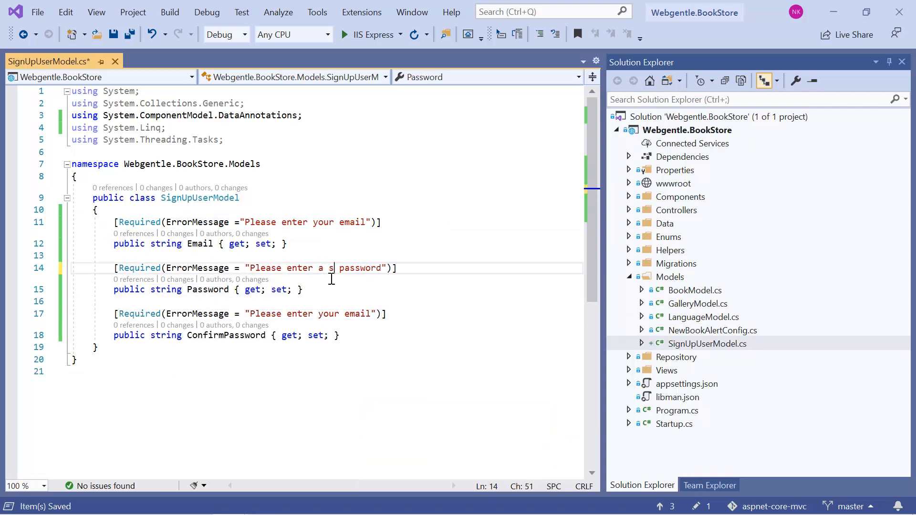
pyautogui.write('trong')
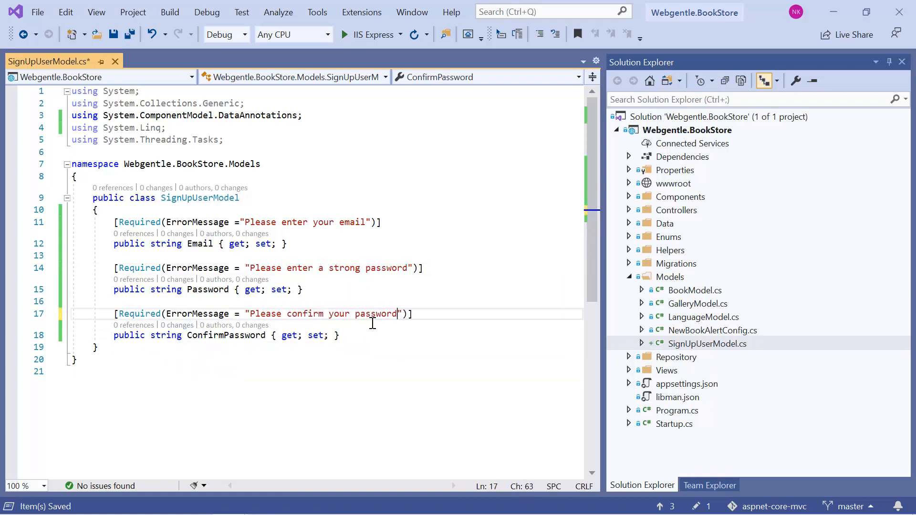
pyautogui.write('[Display]')
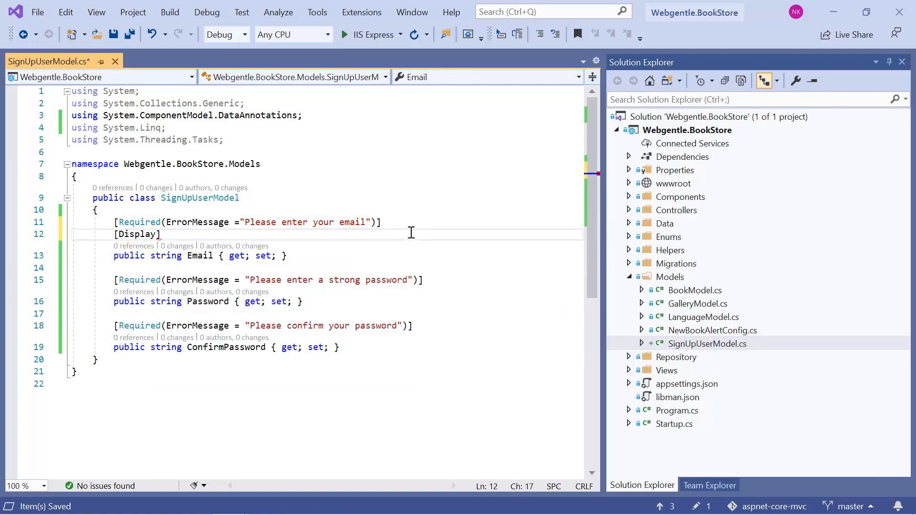
pyautogui.write('("Email address")')
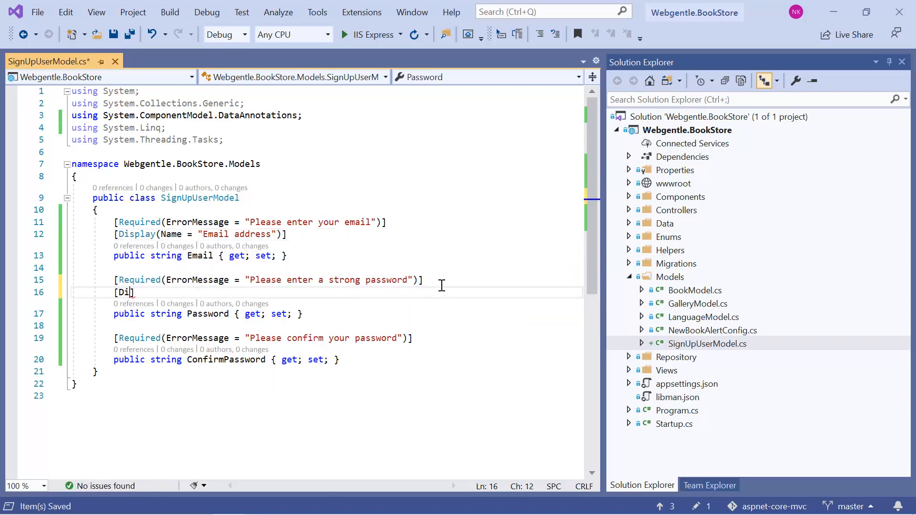
pyautogui.write('splay(Name ="Password"')
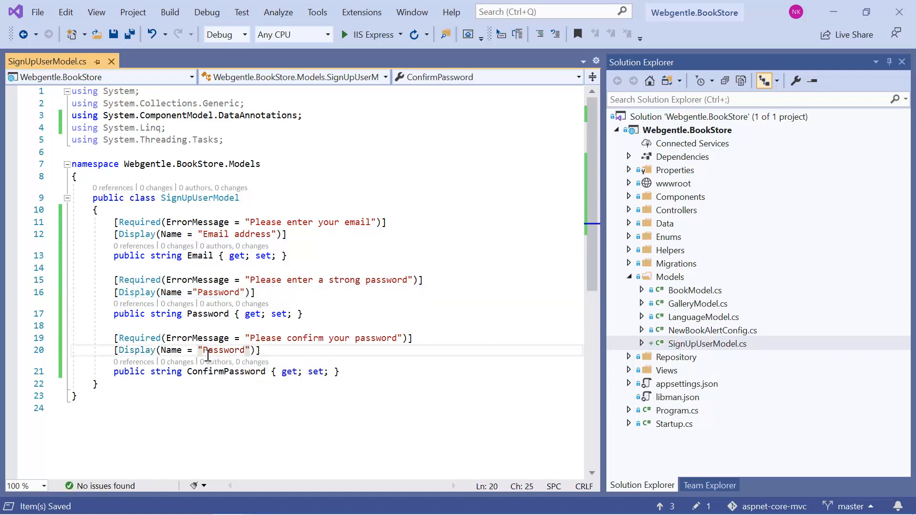
pyautogui.write('Confirm')
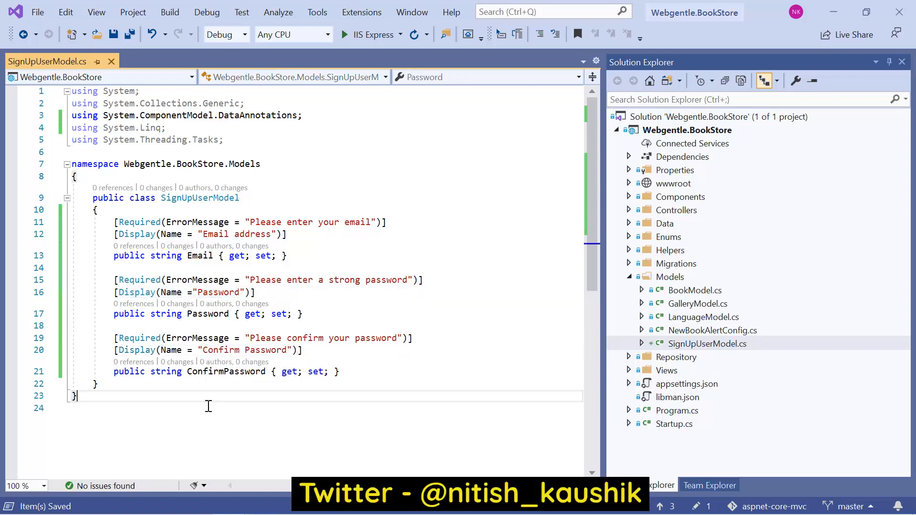
pyautogui.write('[Compare("ConfirmPassword", ErrorMessage ="Password does not match')
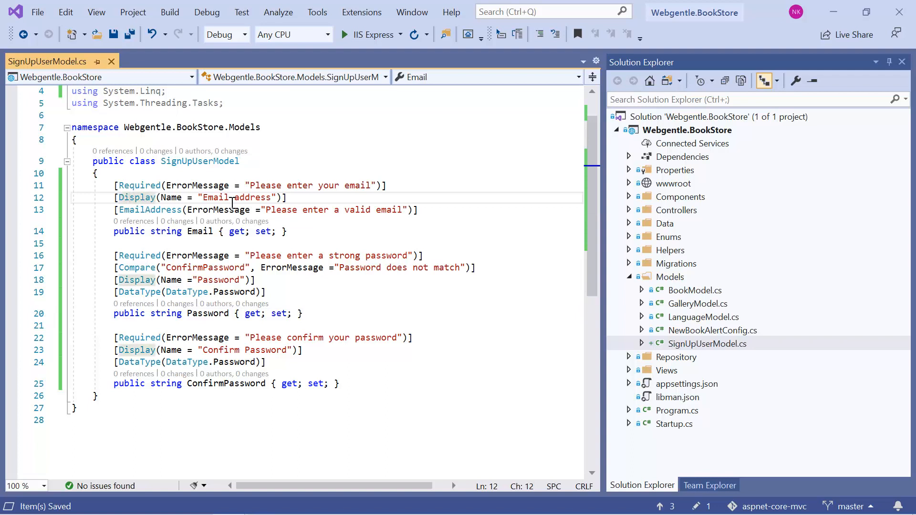
pyautogui.moveTo(151, 210)
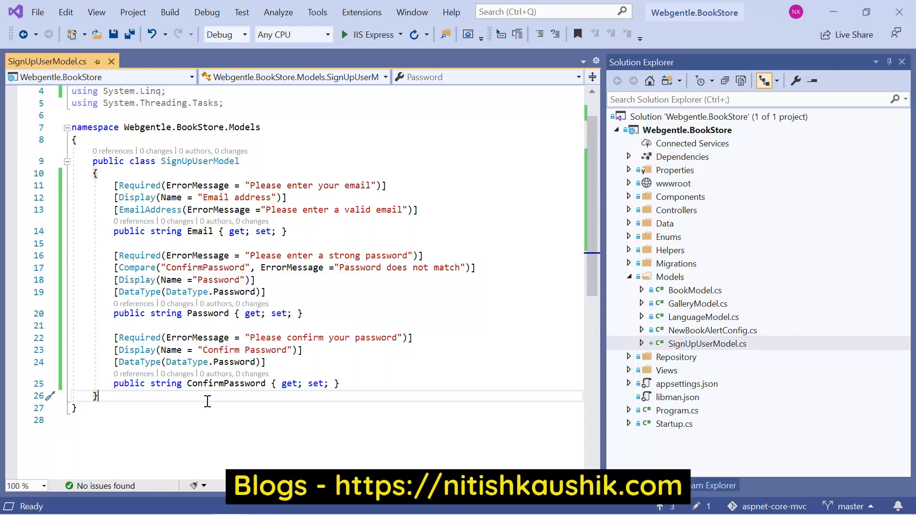
pyautogui.moveTo(207, 313)
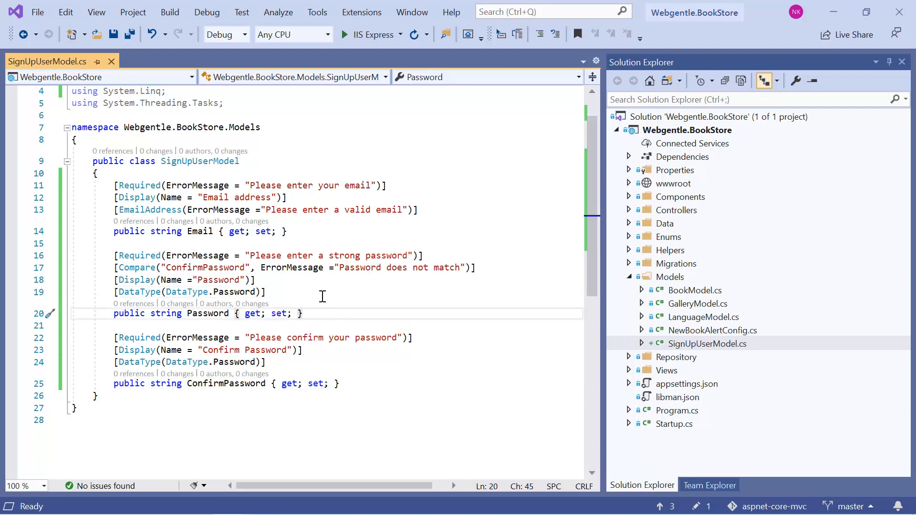
# - Save SignUpUserModel with its EmailAddress, Compare and DataType.Password attributes
pyautogui.press('ctrl+s')
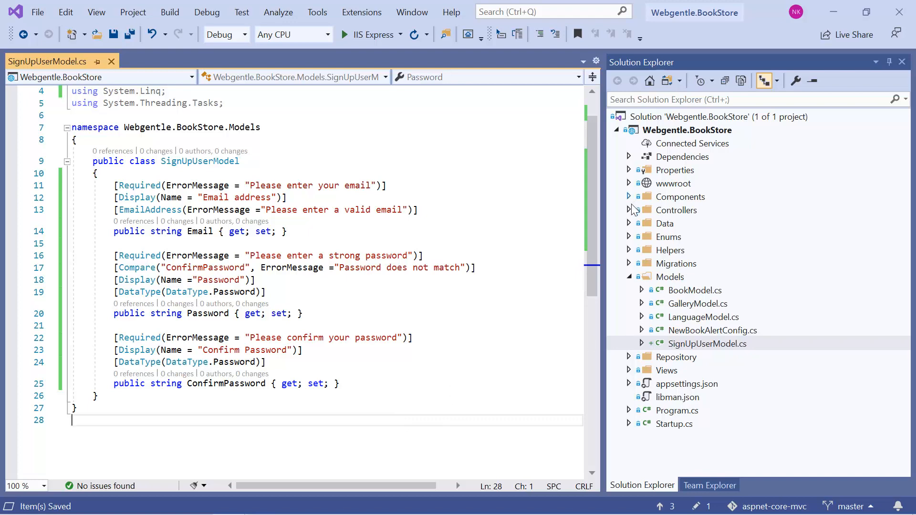
# - Add an empty MVC controller named AccountController to the Controllers folder
pyautogui.rightClick(676, 210)
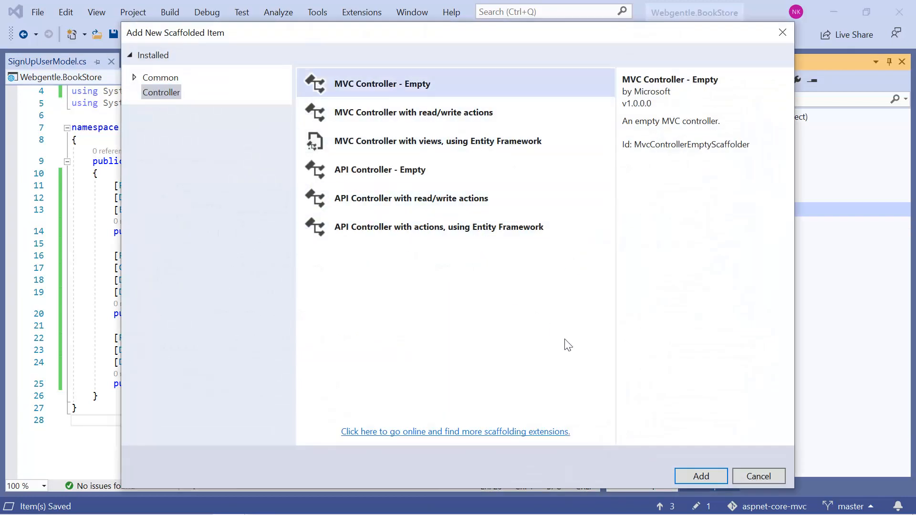
pyautogui.click(757, 476)
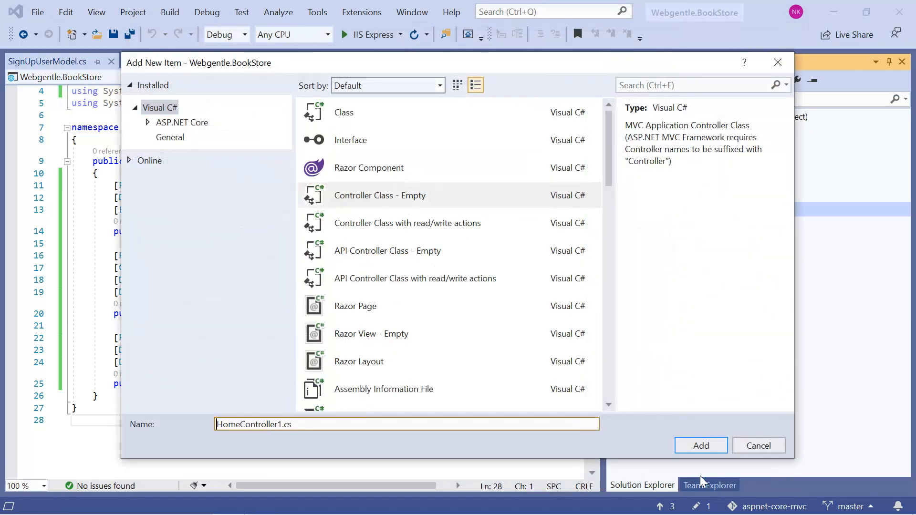
pyautogui.write('A')
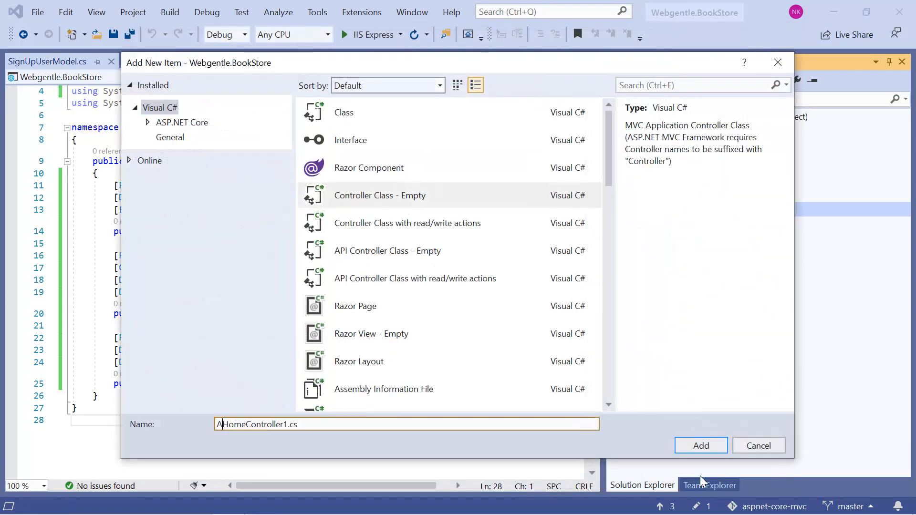
pyautogui.write('AccountC')
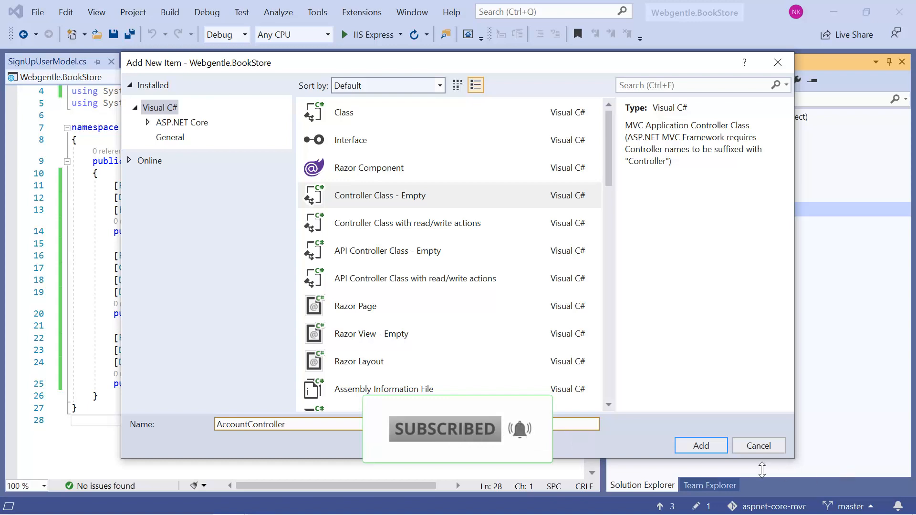
pyautogui.click(699, 445)
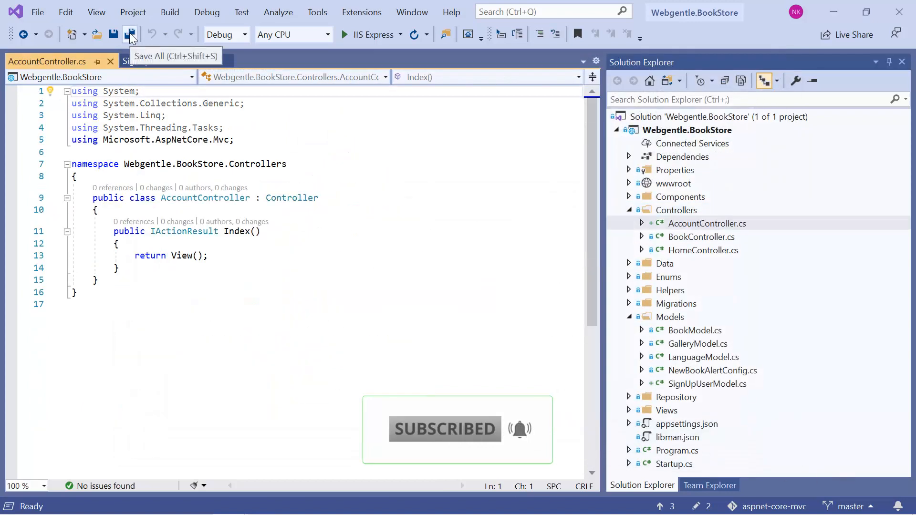
# - Rename the Index action to Signup and add [Route("signup")] above it
pyautogui.click(129, 34)
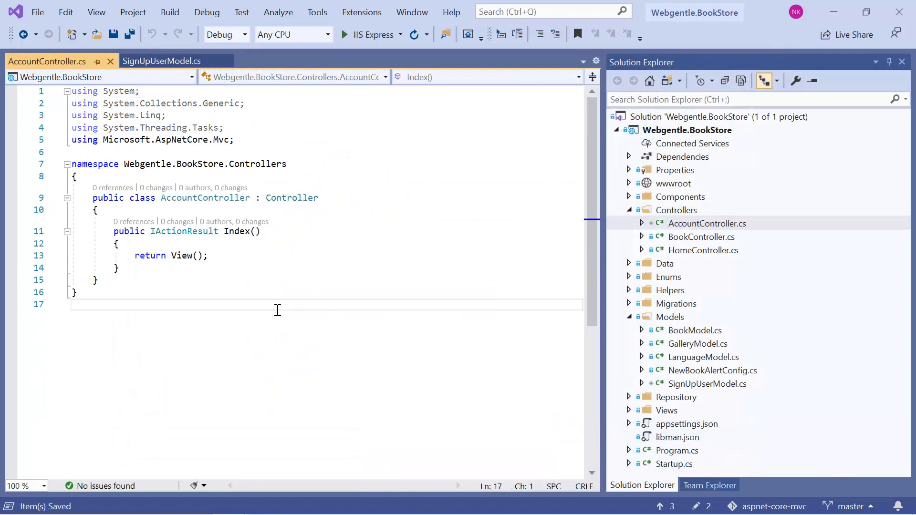
pyautogui.doubleClick(237, 232)
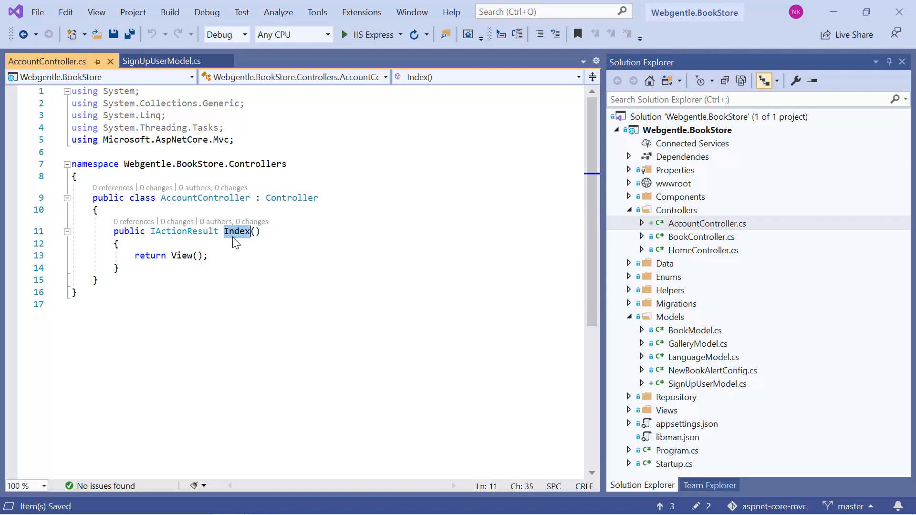
pyautogui.write('Signup')
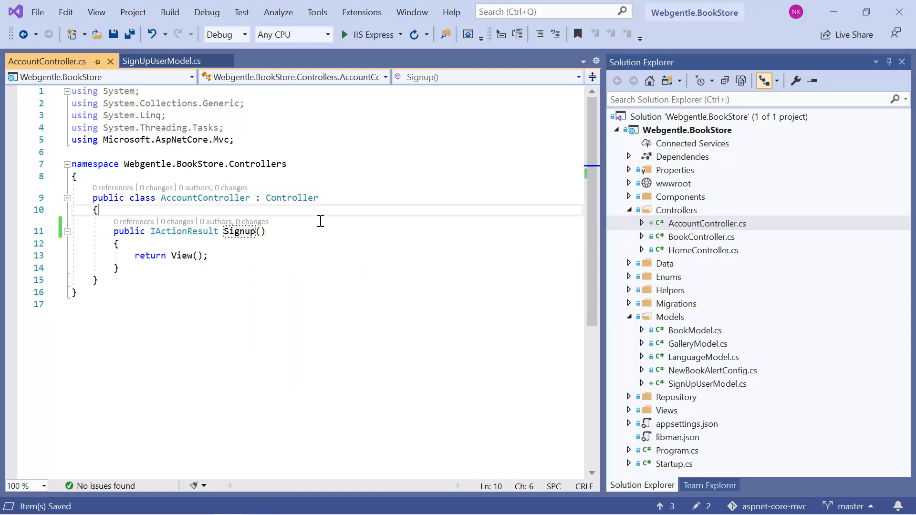
pyautogui.write('[R')
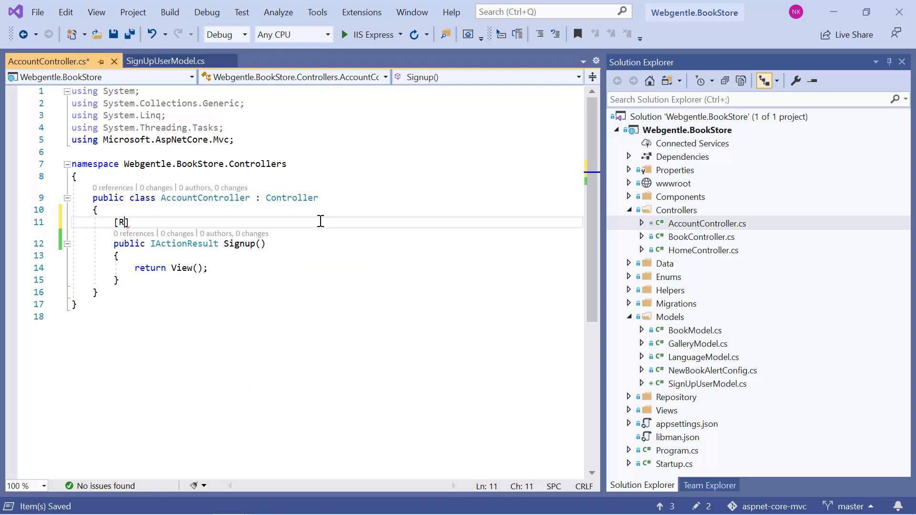
pyautogui.write('oute(')
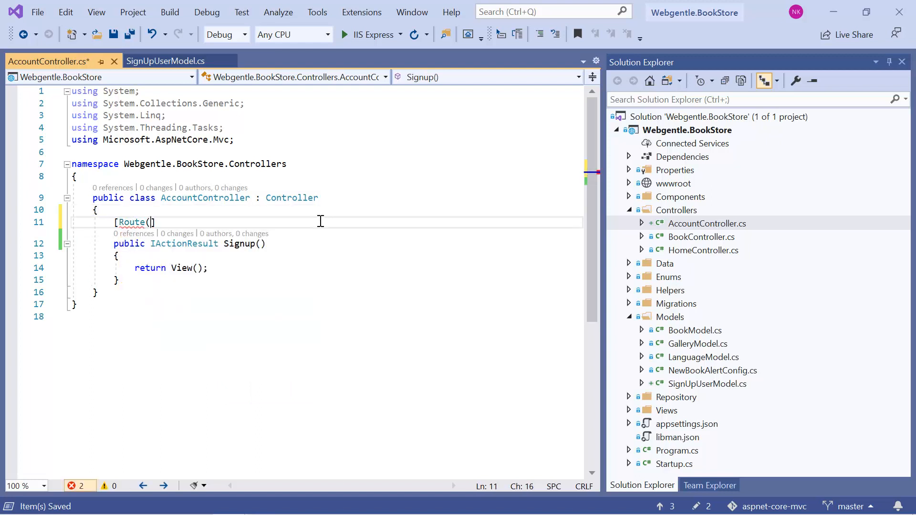
pyautogui.write('""')
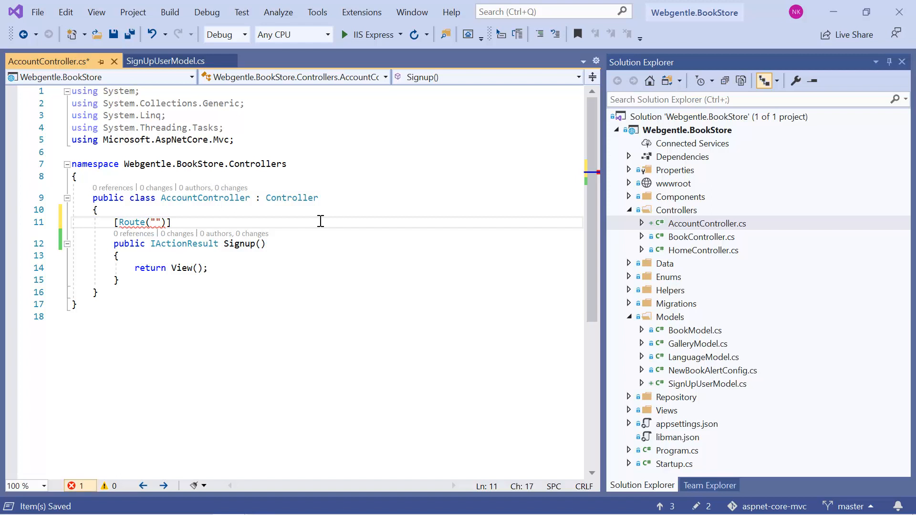
pyautogui.write('signup')
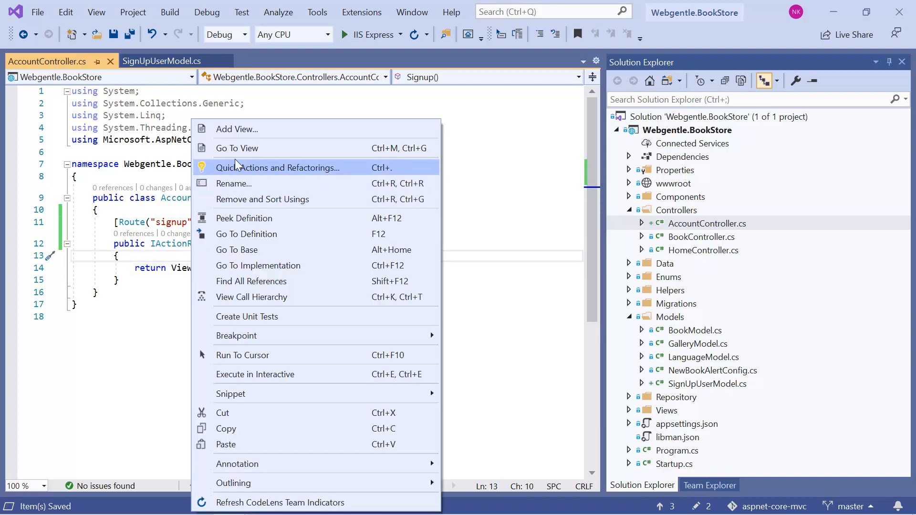
# - Start adding a Razor View scaffold for the Signup action
pyautogui.click(237, 130)
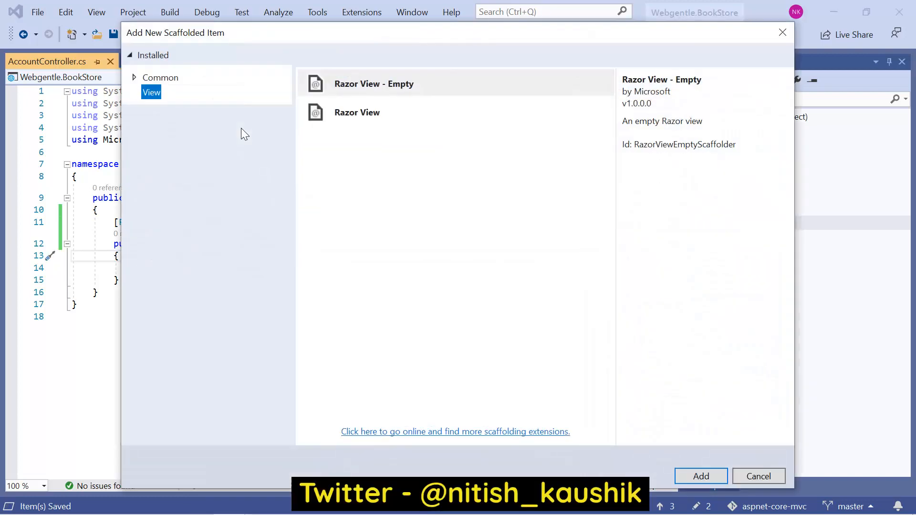
pyautogui.click(357, 112)
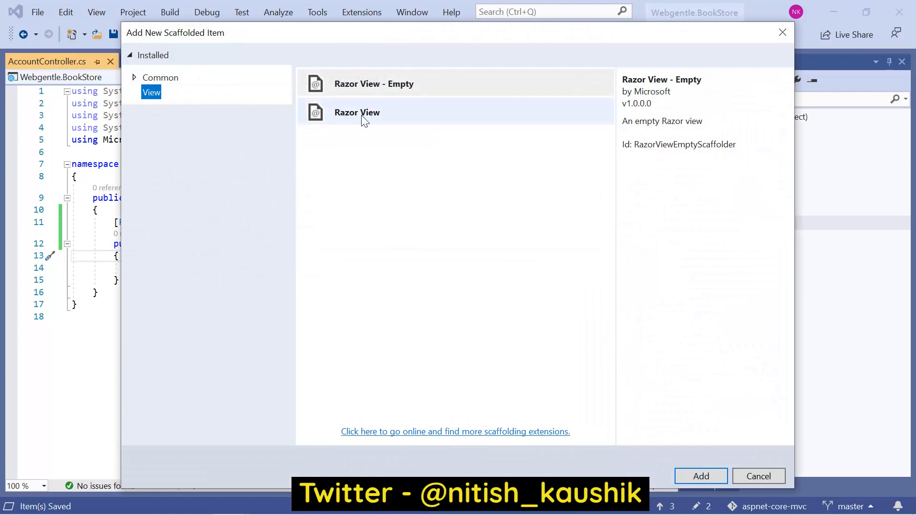
pyautogui.click(357, 112)
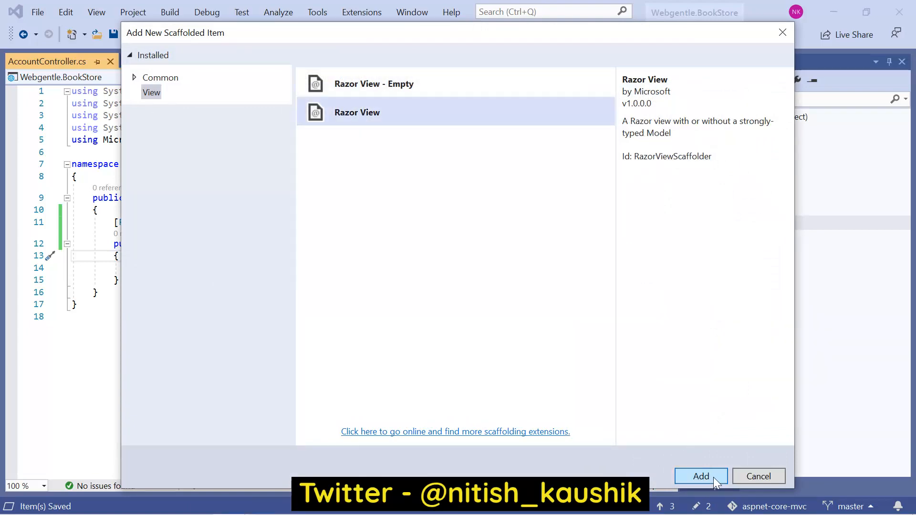
pyautogui.click(700, 476)
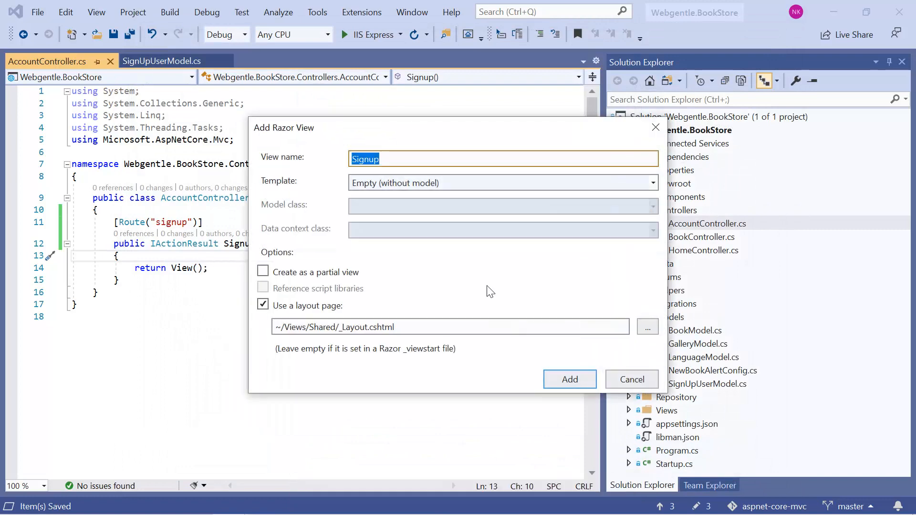
# - Create the Signup view with Create template, SignUpUserModel model, and no layout page
pyautogui.click(365, 158)
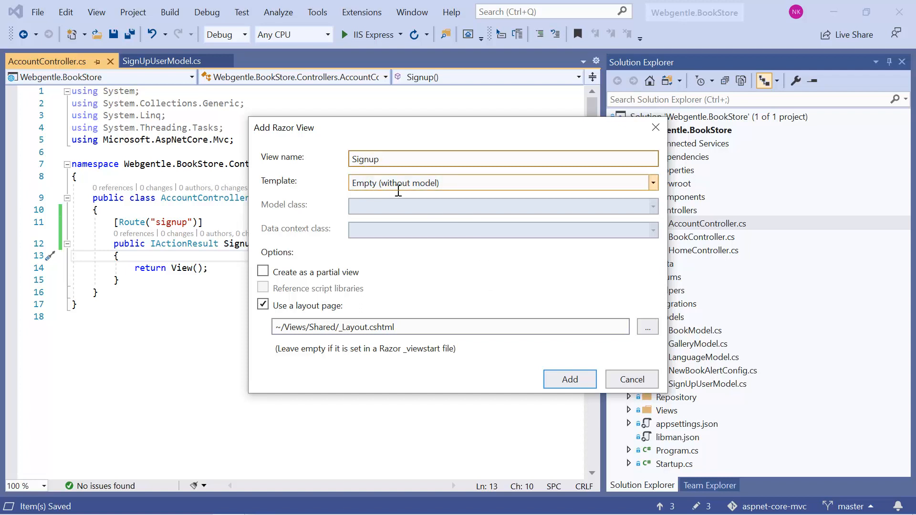
pyautogui.click(503, 182)
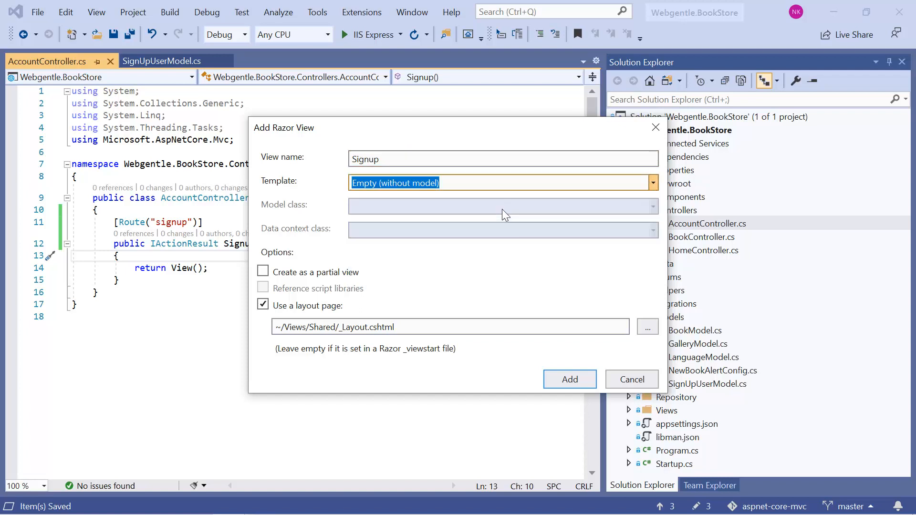
pyautogui.click(502, 182)
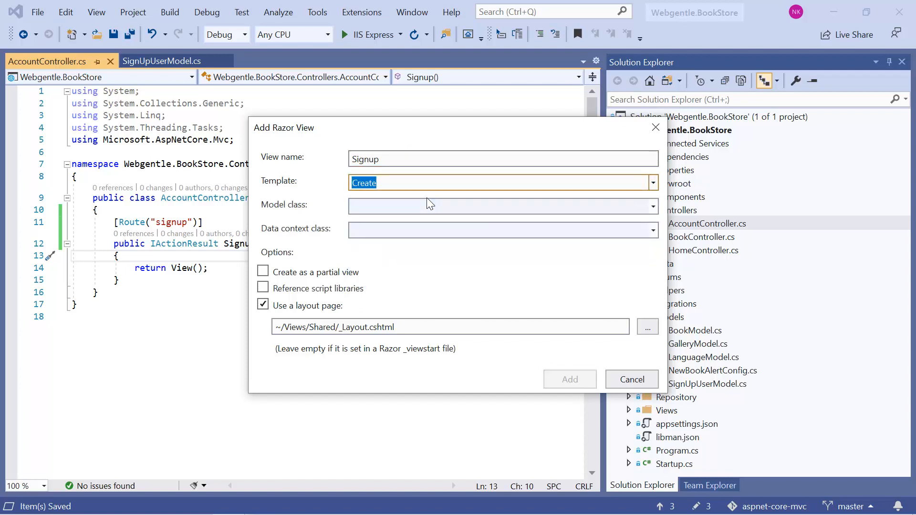
pyautogui.click(652, 206)
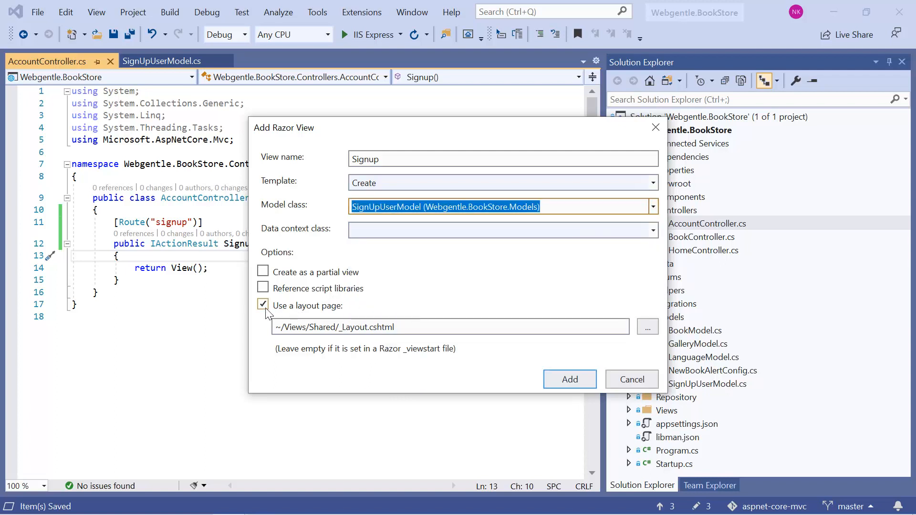
pyautogui.click(263, 305)
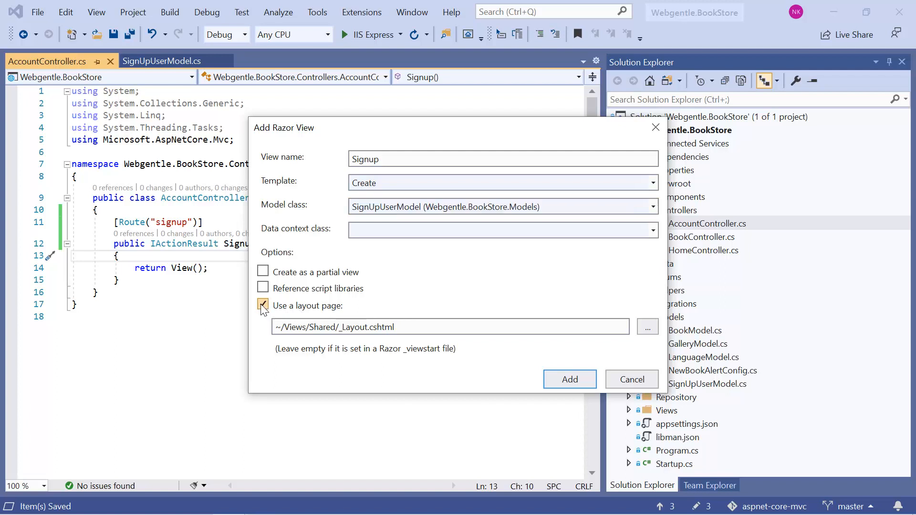
pyautogui.click(262, 306)
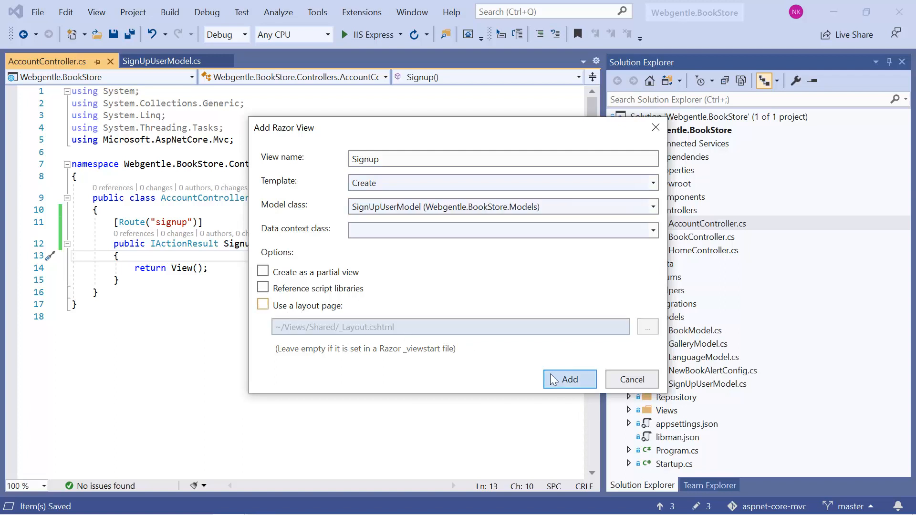
pyautogui.click(568, 380)
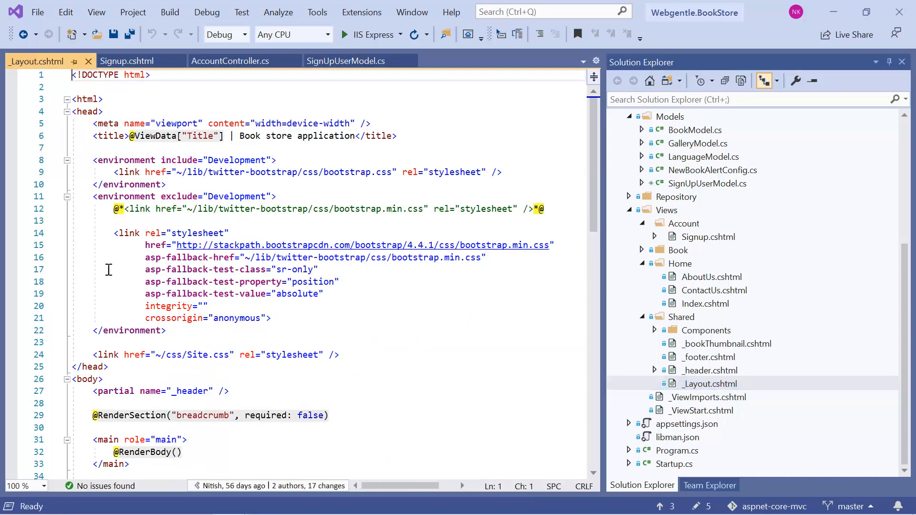
# - Copy the layout's bootstrap stylesheet environment blocks into Signup.cshtml's head and save
pyautogui.moveTo(111, 171); pyautogui.dragTo(166, 330)
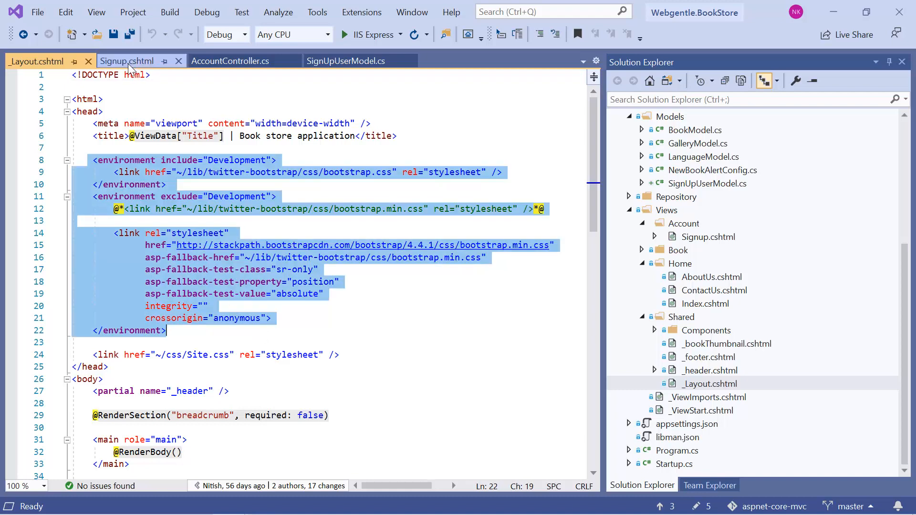
pyautogui.click(127, 60)
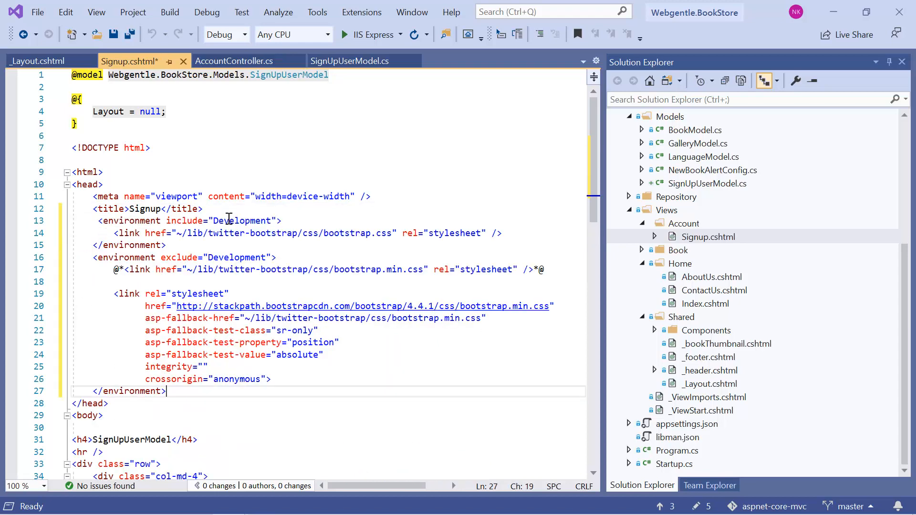
pyautogui.press('ctrl+s')
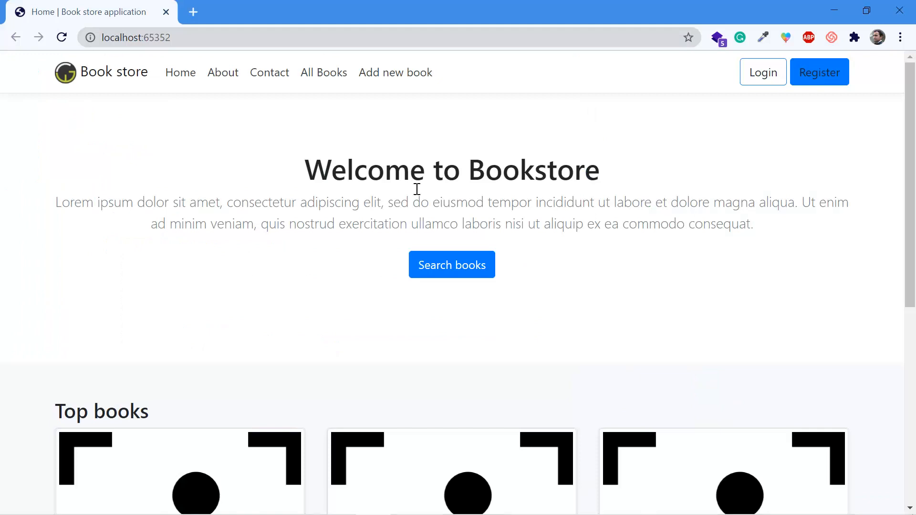
pyautogui.moveTo(239, 78)
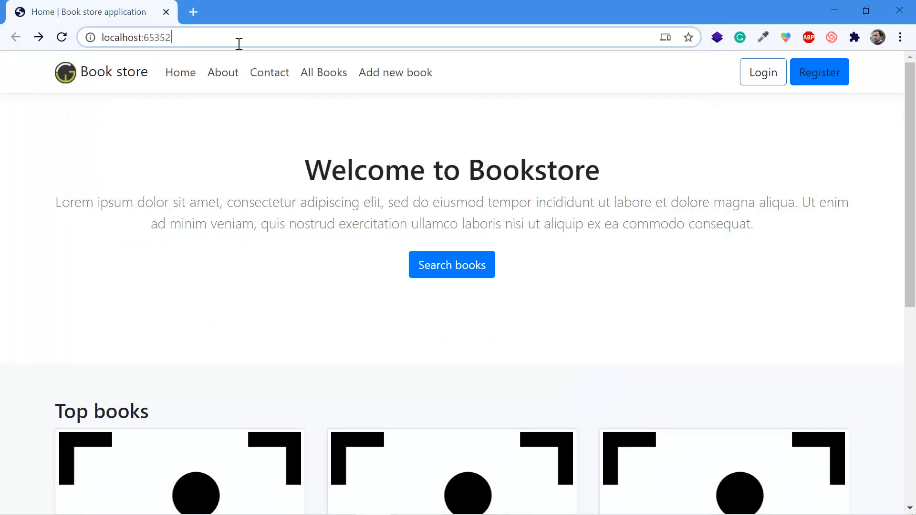
# - Append /signup to the localhost URL in Chrome to load the signup page
pyautogui.write('/')
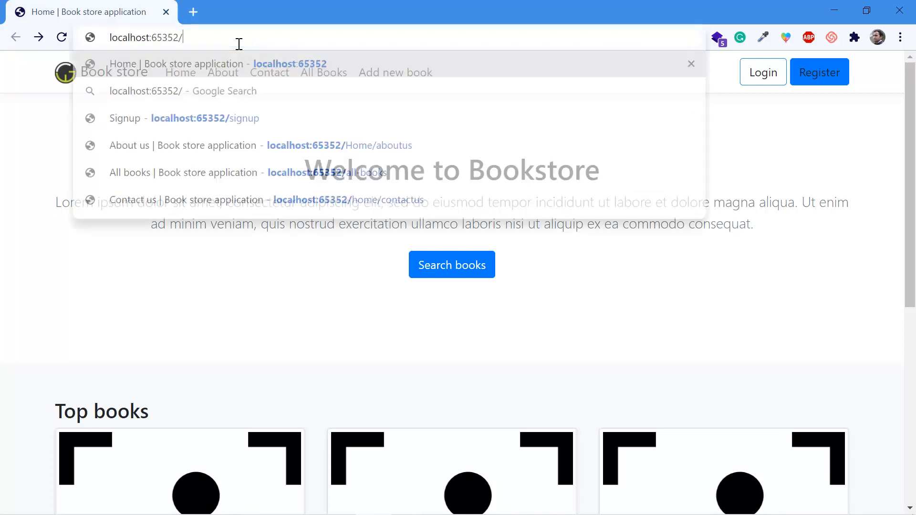
pyautogui.write('signup')
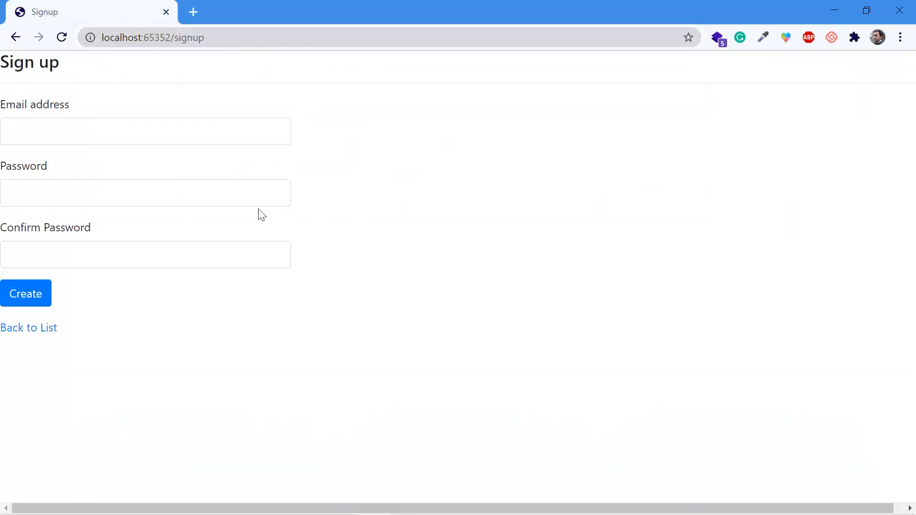
pyautogui.moveTo(428, 315)
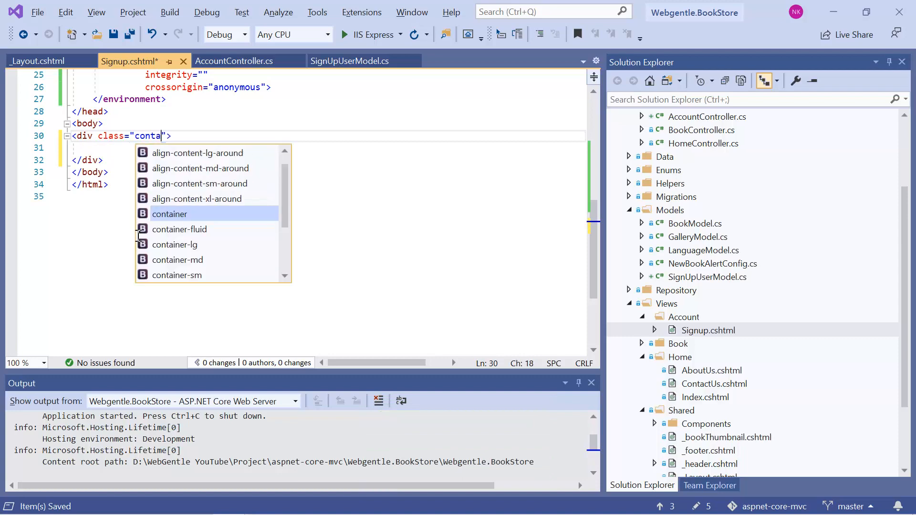
# - Wrap the Signup view's body content in a container div and reload the page in Chrome
pyautogui.press('Tab')
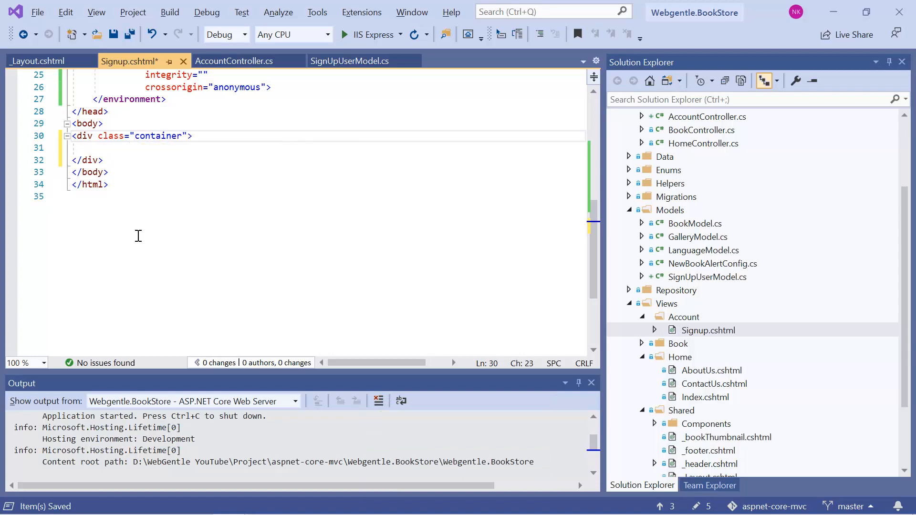
pyautogui.scroll(-3)
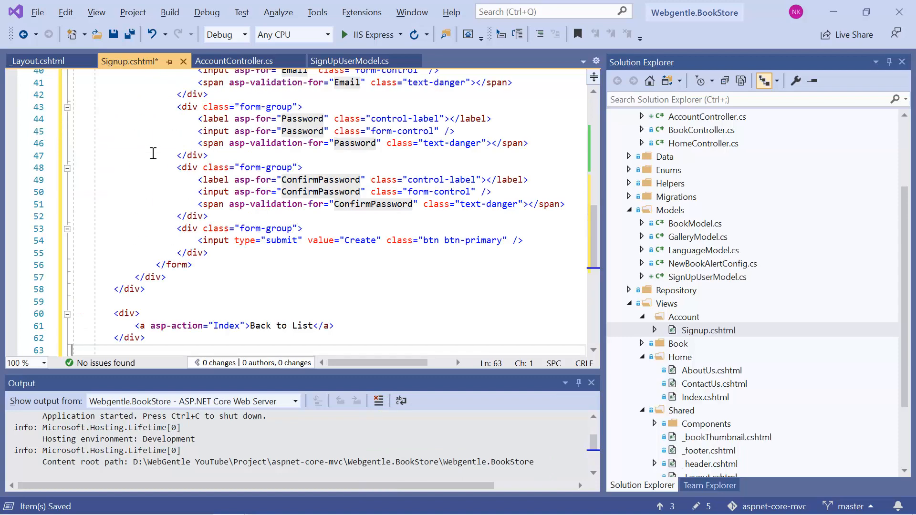
pyautogui.click(130, 34)
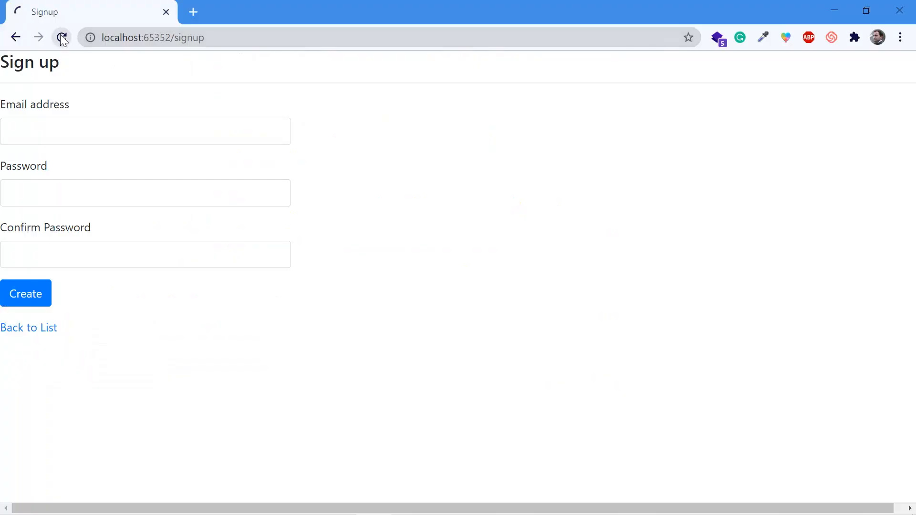
pyautogui.click(61, 38)
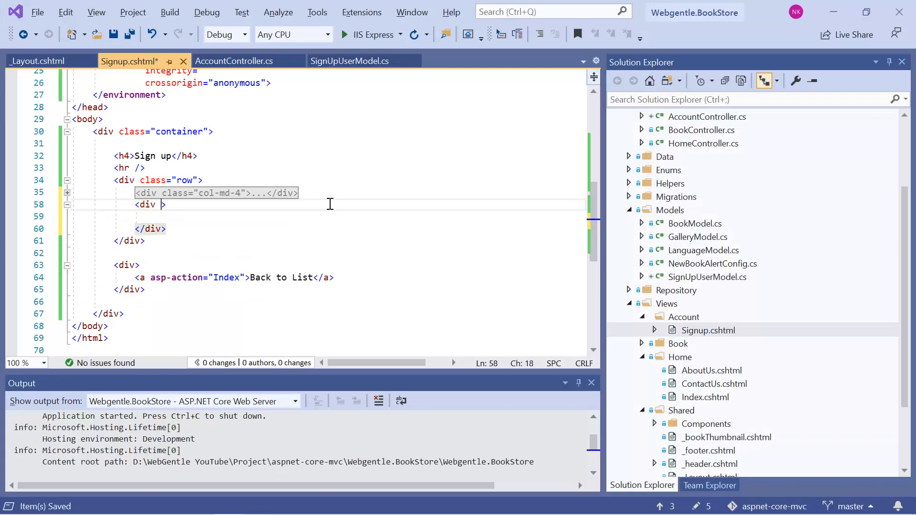
# - Add a col-md-8 column holding the ~/images/signup.png image with the img-fluid class
pyautogui.write('class="co')
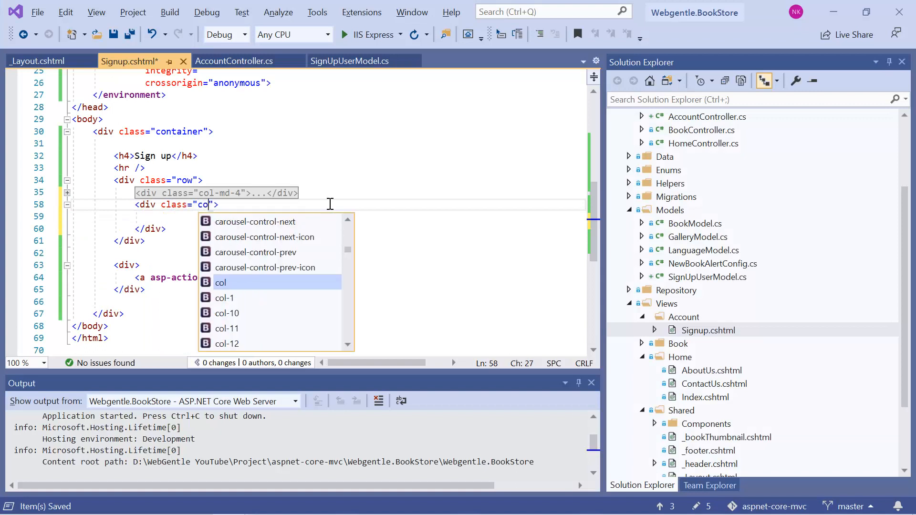
pyautogui.write('-md-')
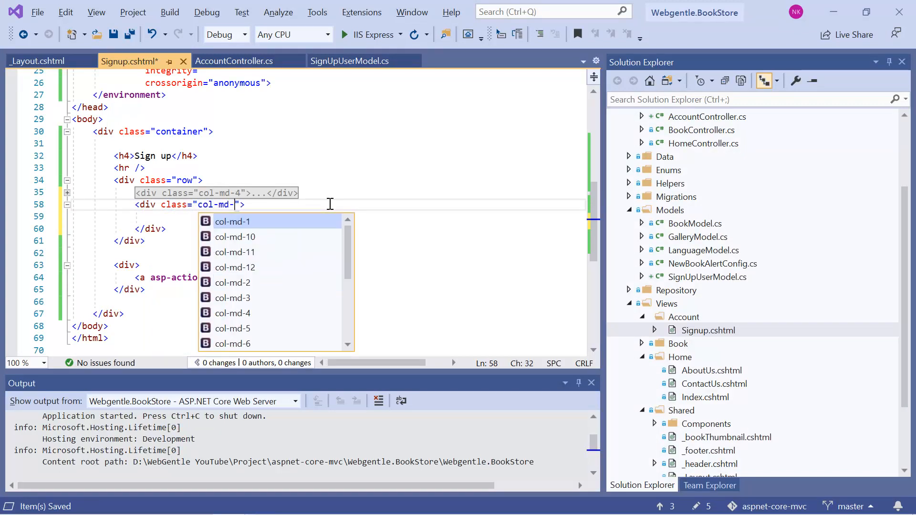
pyautogui.write('8')
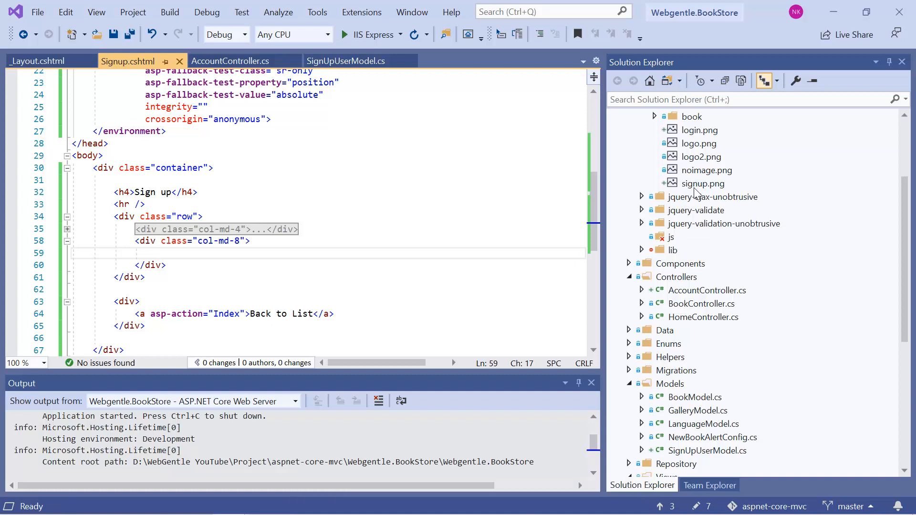
pyautogui.moveTo(694, 194)
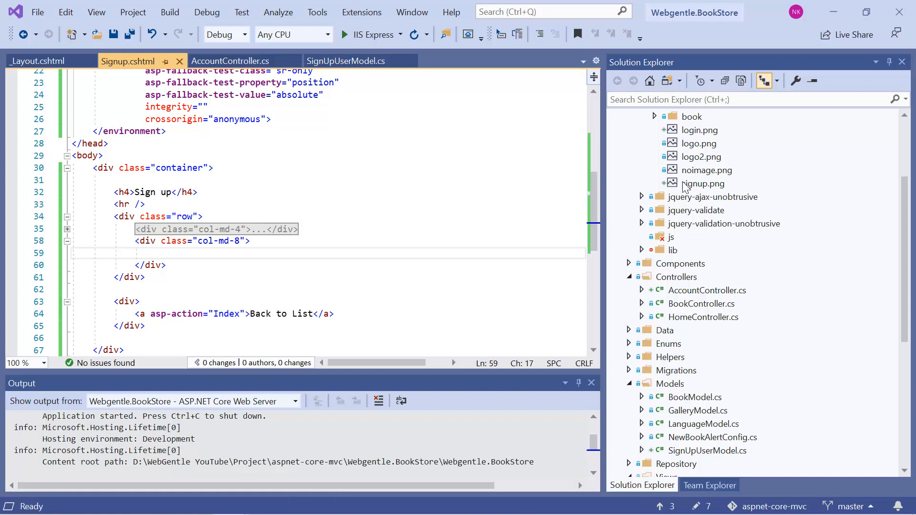
pyautogui.write('<img src="~/images/signup.png" />')
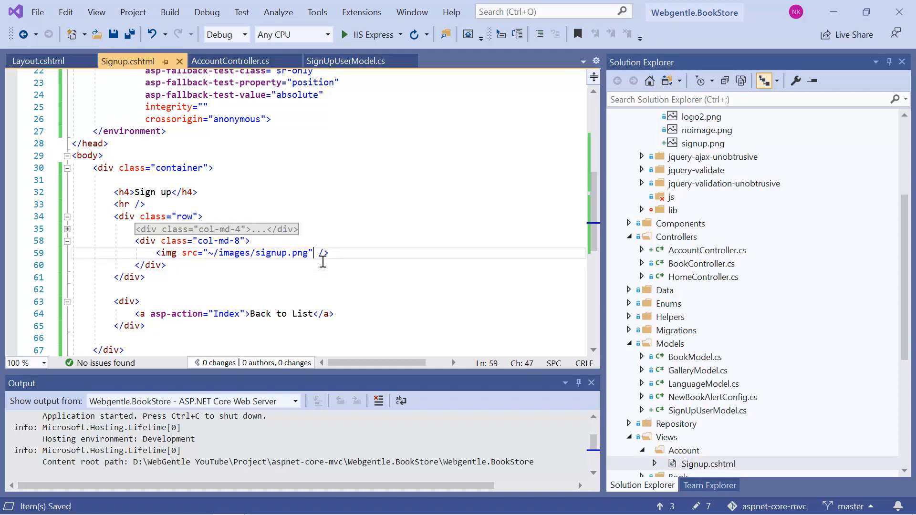
pyautogui.write('class="')
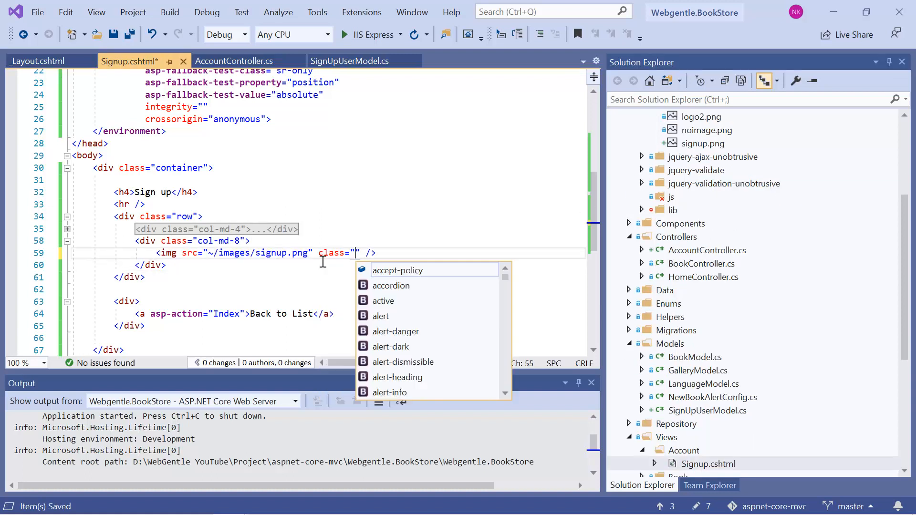
pyautogui.write('img')
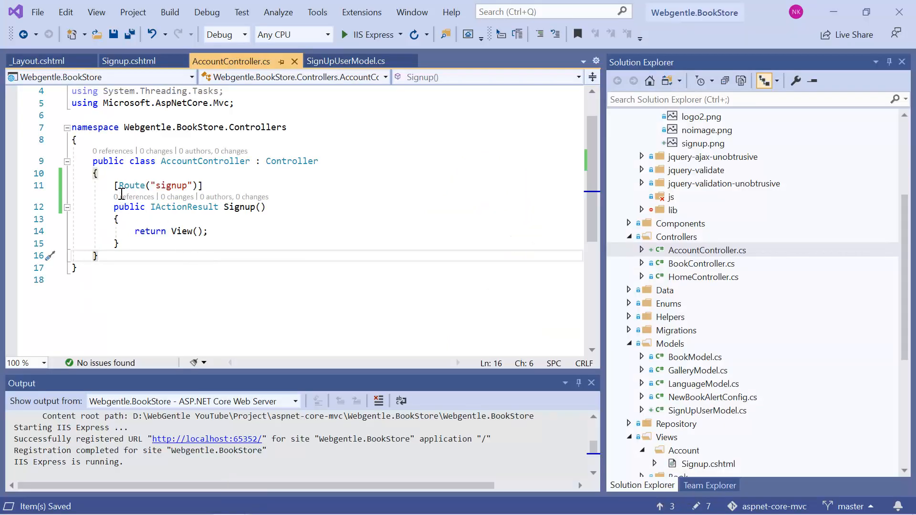
# - Add an [HttpPost] Signup action taking SignUpUserModel userModel that checks ModelState.IsValid
pyautogui.click(119, 243)
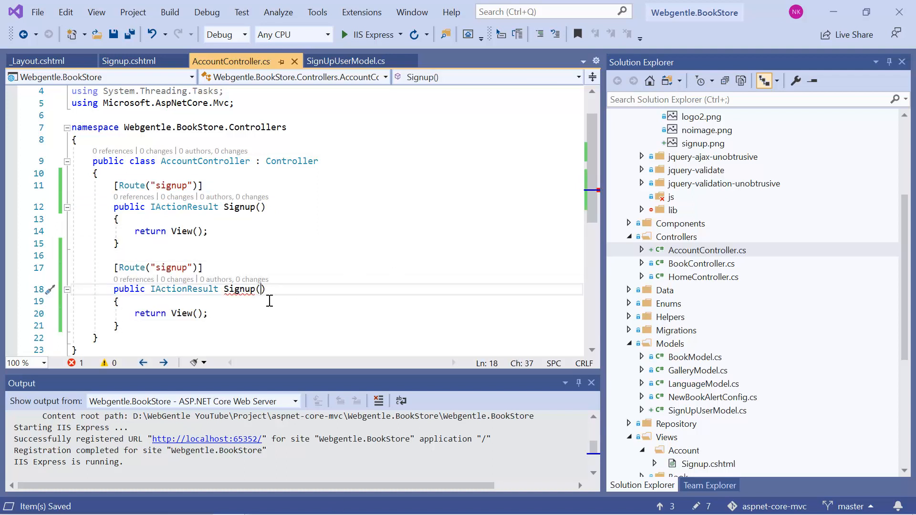
pyautogui.write('SignUpUserModel userModel')
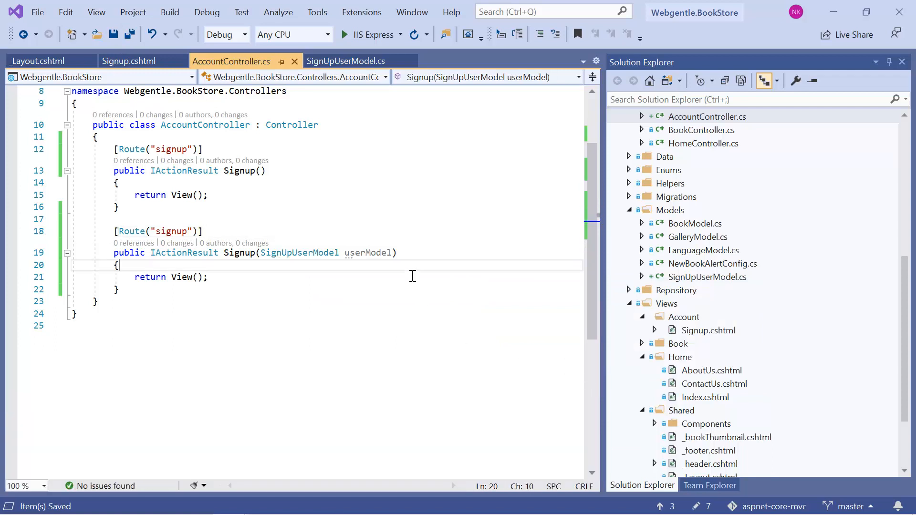
pyautogui.write('if (true')
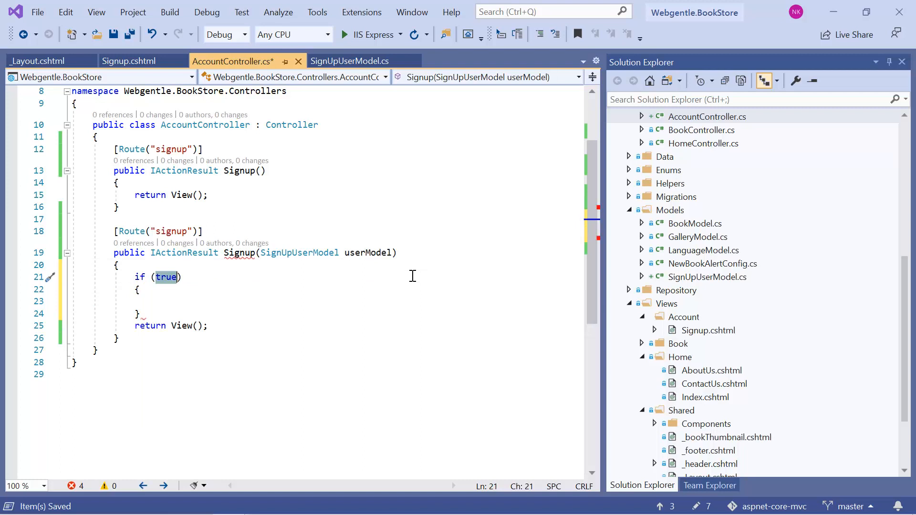
pyautogui.write('M')
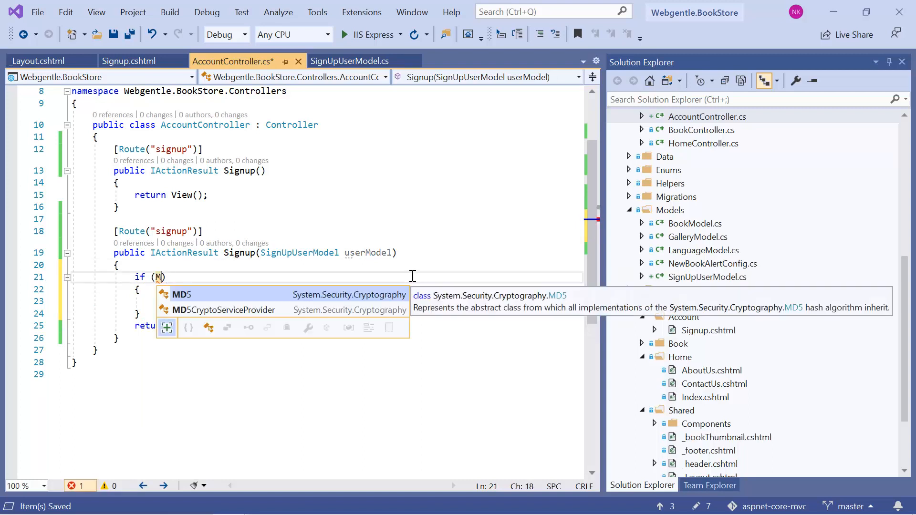
pyautogui.write('ModelState.IsValid')
pyautogui.write('ModelState.Clear();')
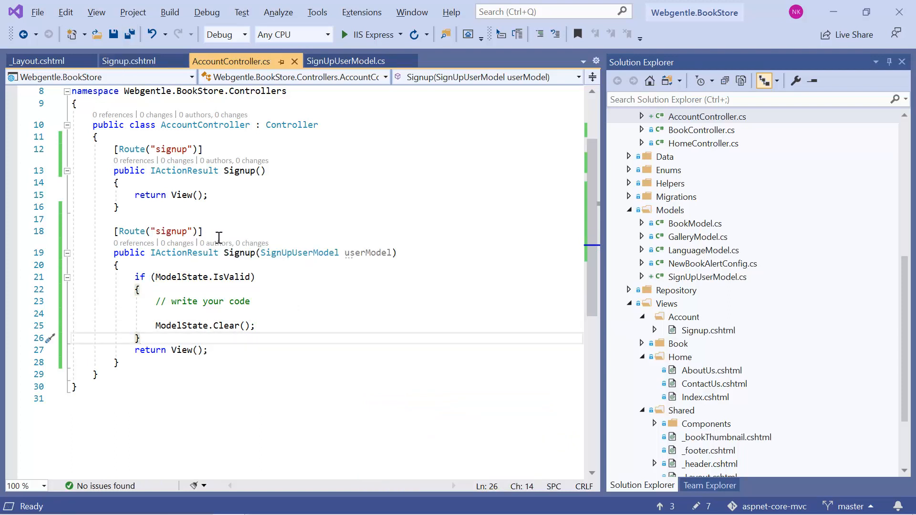
pyautogui.write('[h')
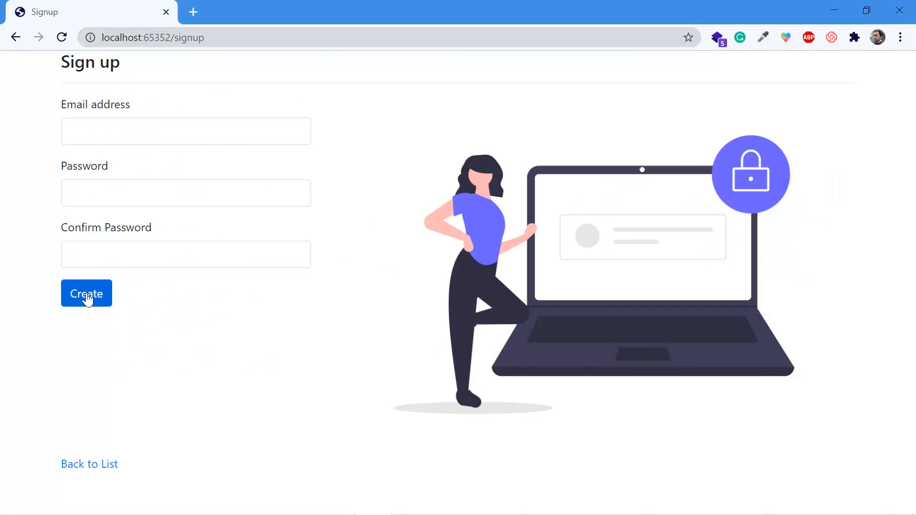
# - Submit the empty form, then the invalid email 'asdasfdsfd' with a password, to see validation errors
pyautogui.click(85, 293)
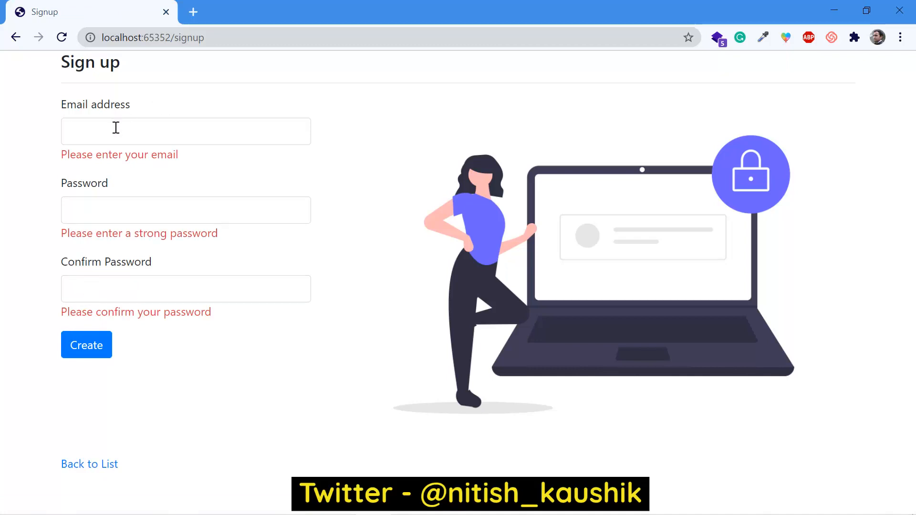
pyautogui.write('asdasfdsfd')
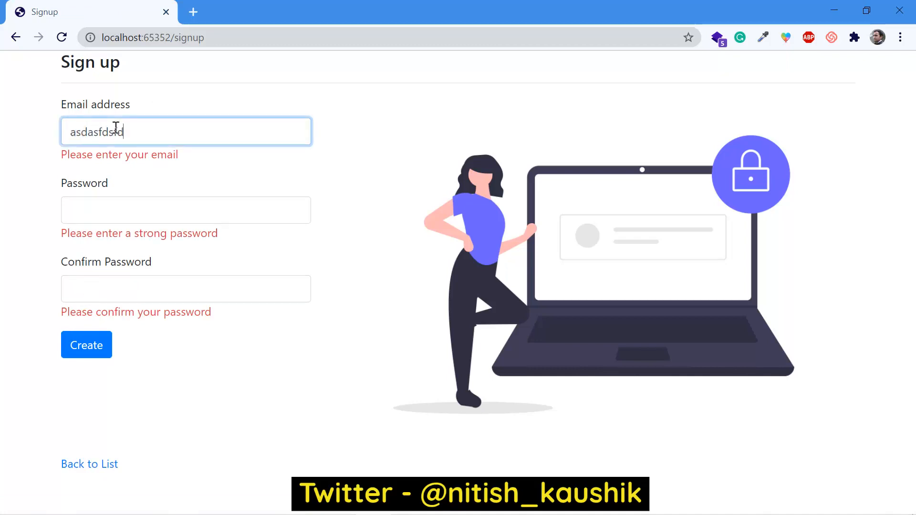
pyautogui.click(86, 344)
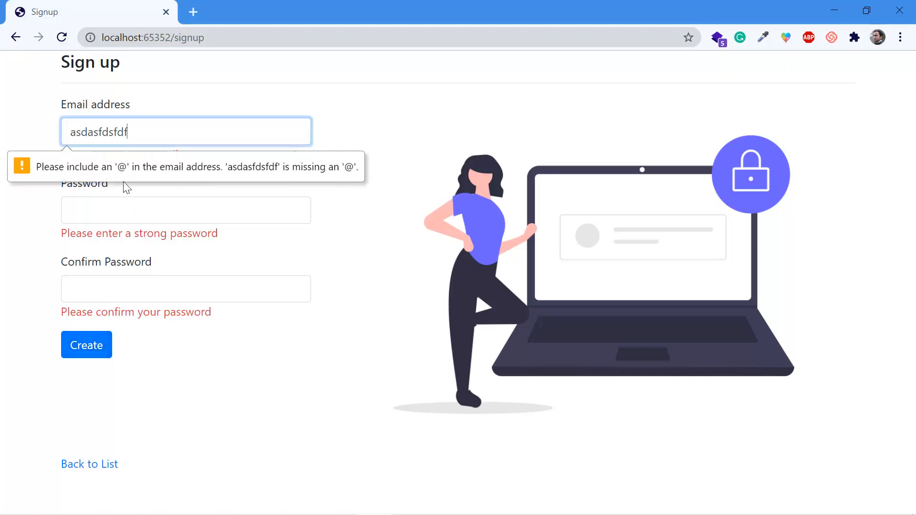
pyautogui.moveTo(160, 160)
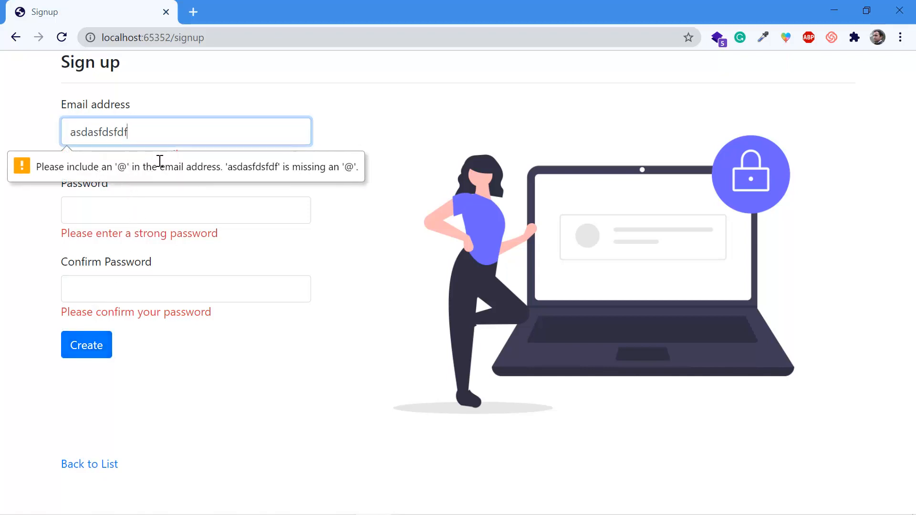
pyautogui.click(185, 210)
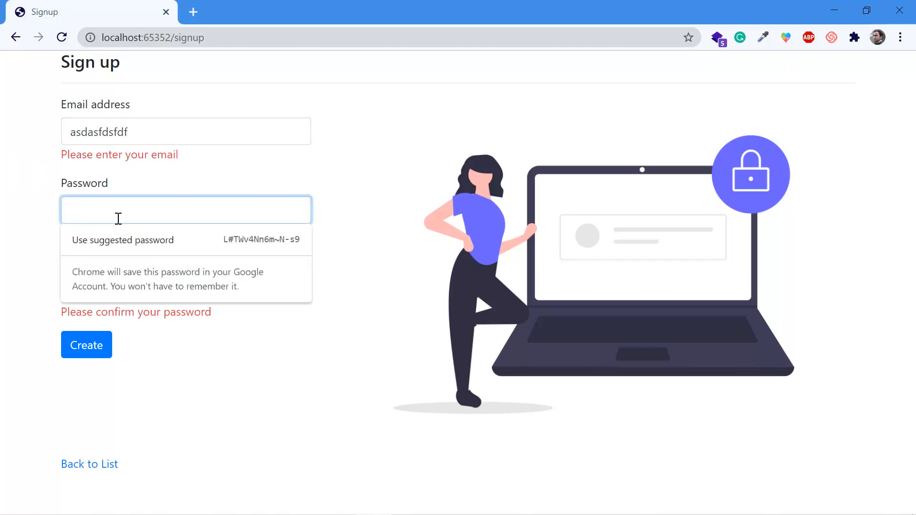
pyautogui.write('••••')
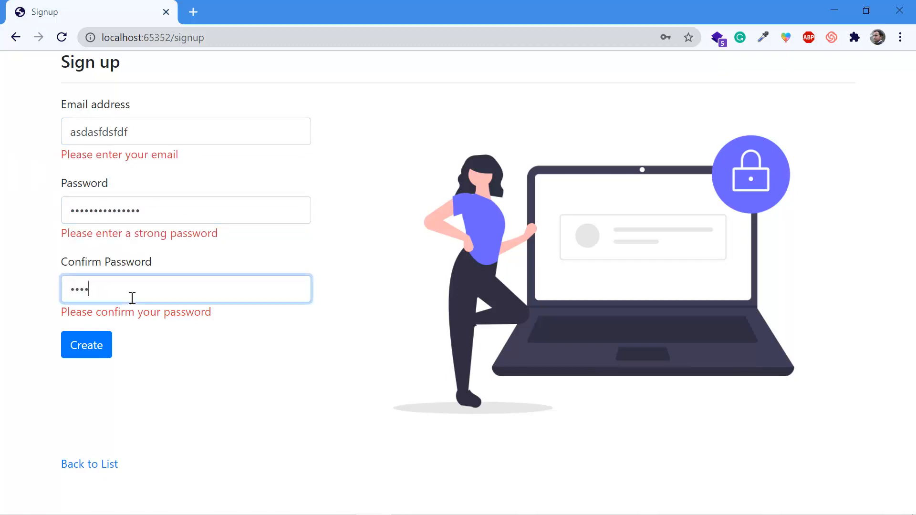
pyautogui.click(86, 345)
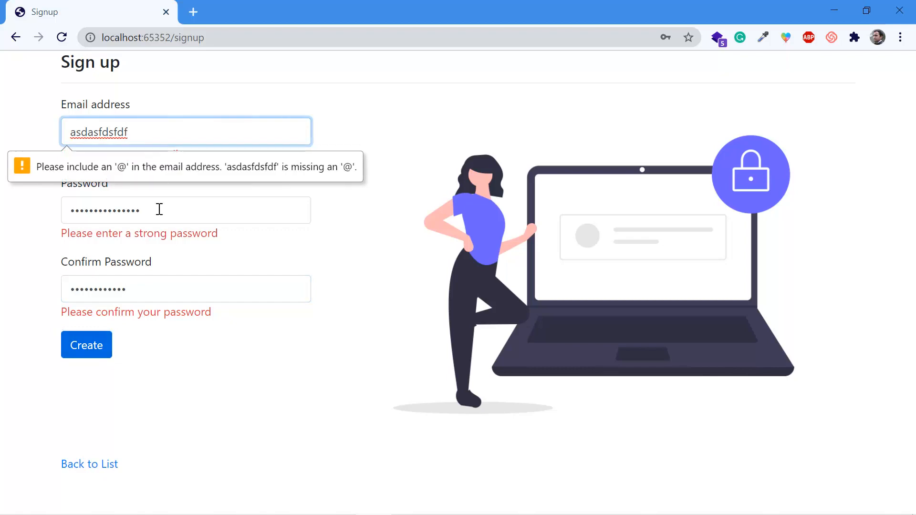
pyautogui.write('@')
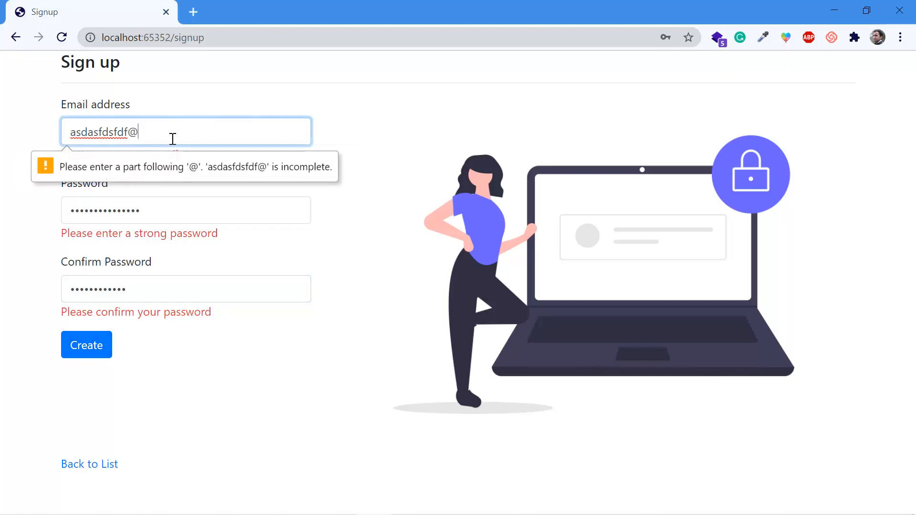
pyautogui.write('email.com')
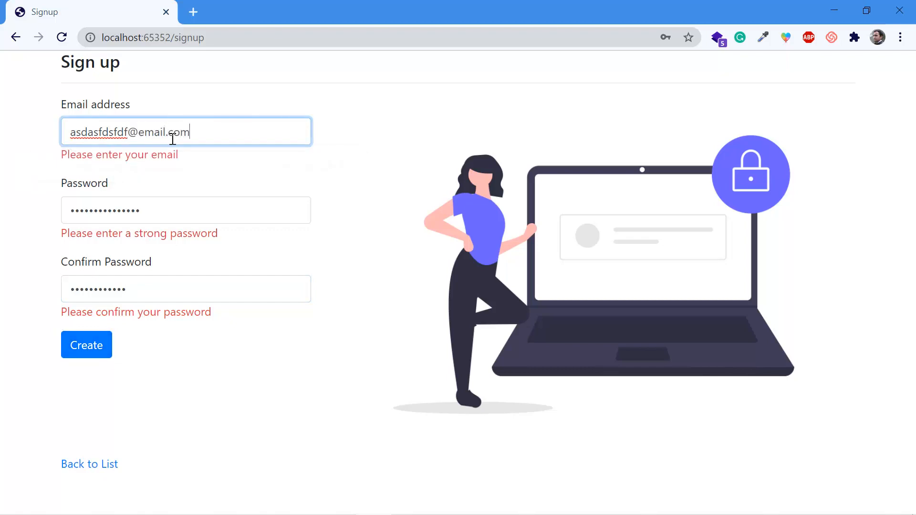
pyautogui.click(86, 344)
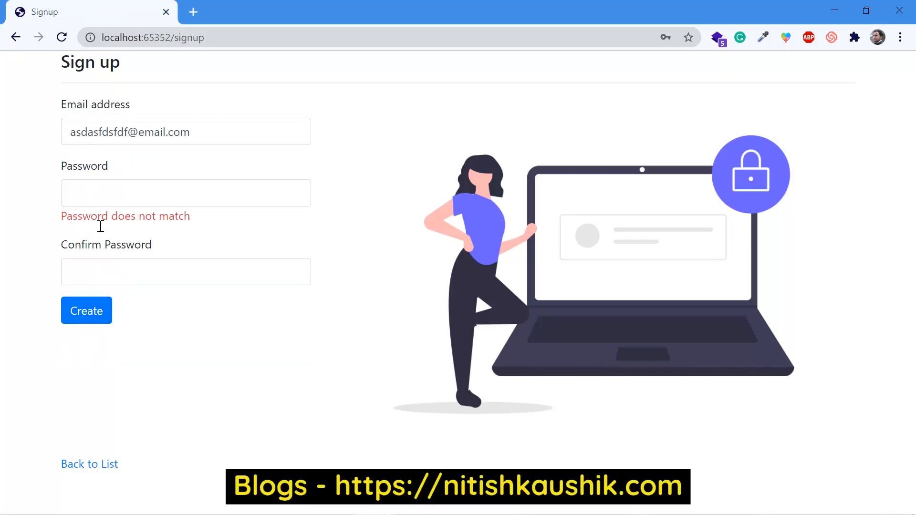
pyautogui.click(186, 192)
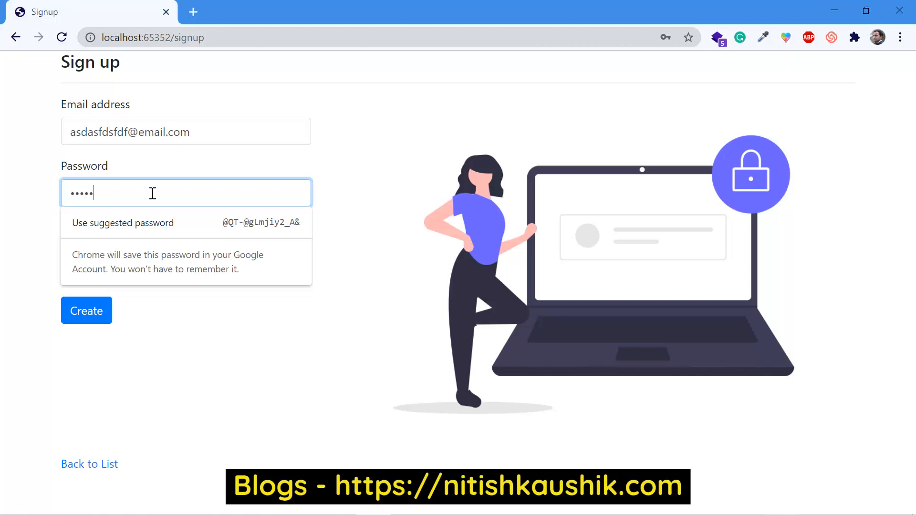
pyautogui.click(185, 271)
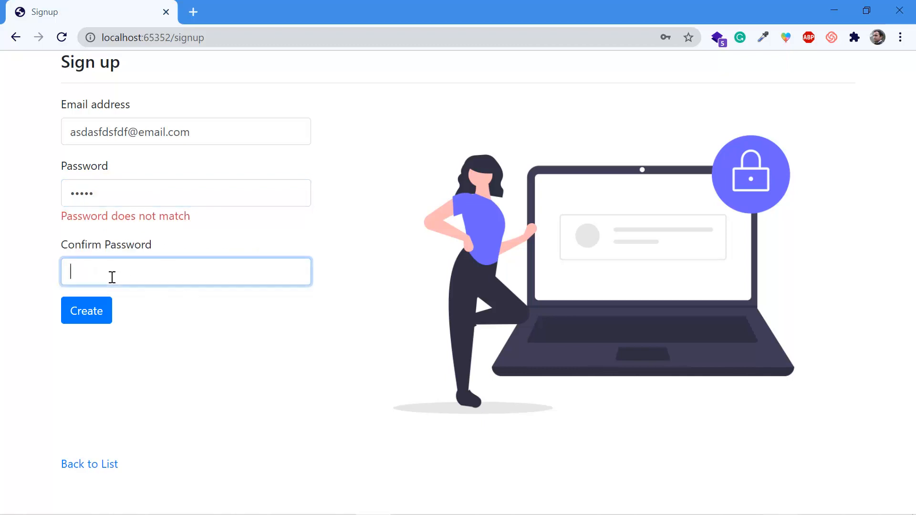